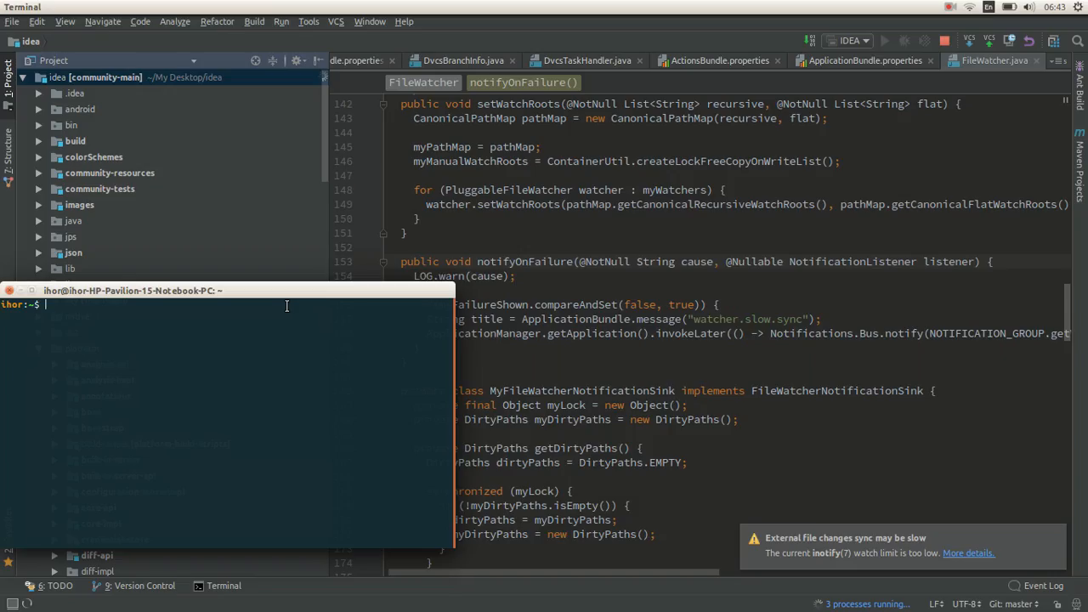
Step: Enter the git clone command for the JetBrains idea community repository into the idea folder
{"action": "type", "text": "git clone --depth 1 git://git.jetbrains.org/idea/community.git idea"}
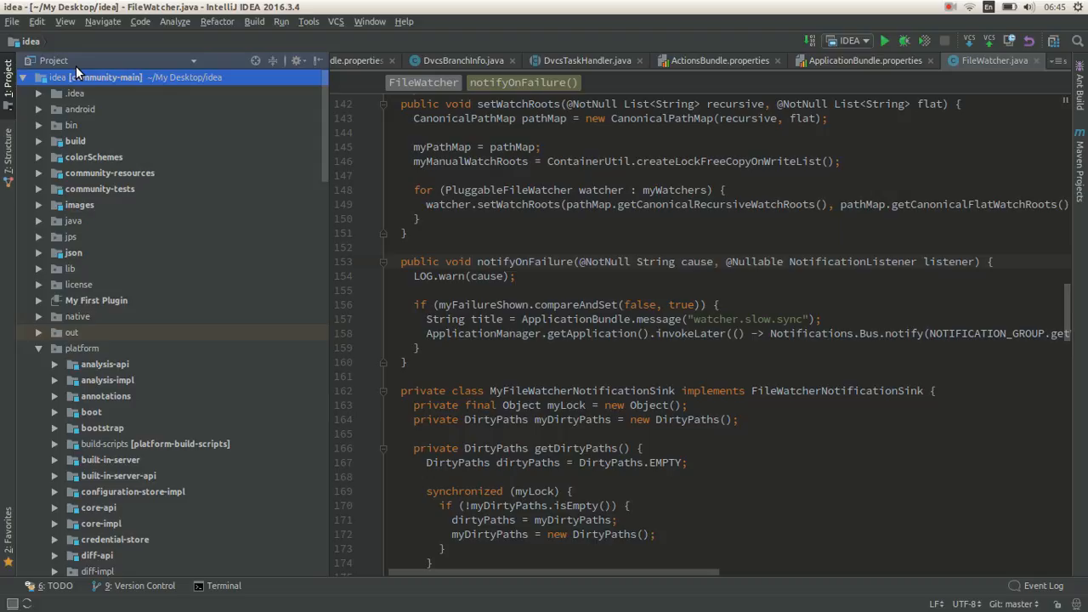
{"action": "mouse_move", "coordinate": [381, 92]}
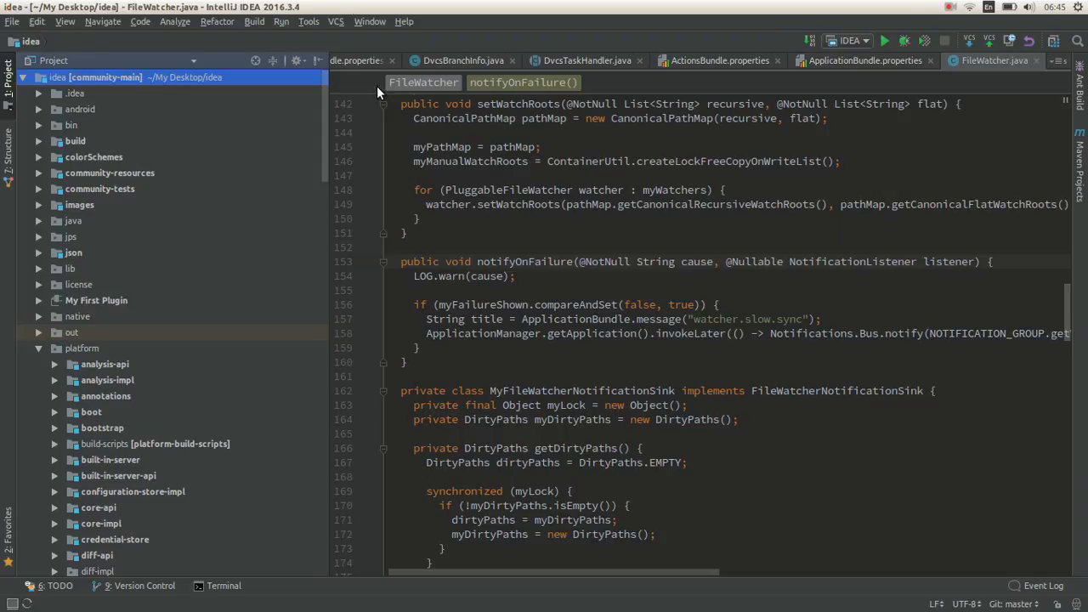
{"action": "mouse_move", "coordinate": [20, 81]}
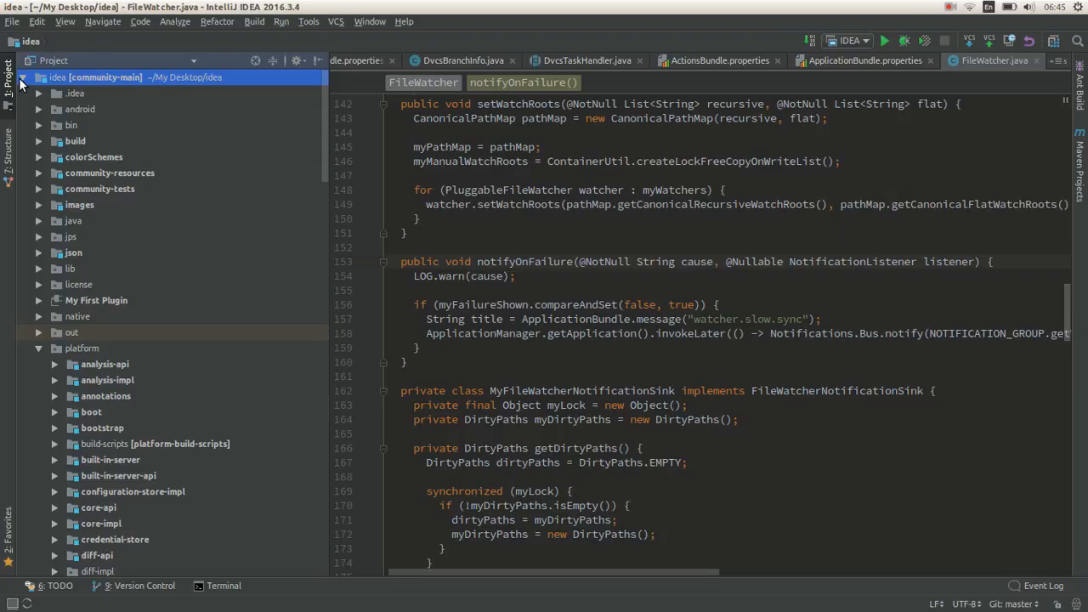
Step: In Project Structure > SDKs, point the JDK home path at the jdk1.8.0_121 folder
{"action": "left_click", "coordinate": [14, 20]}
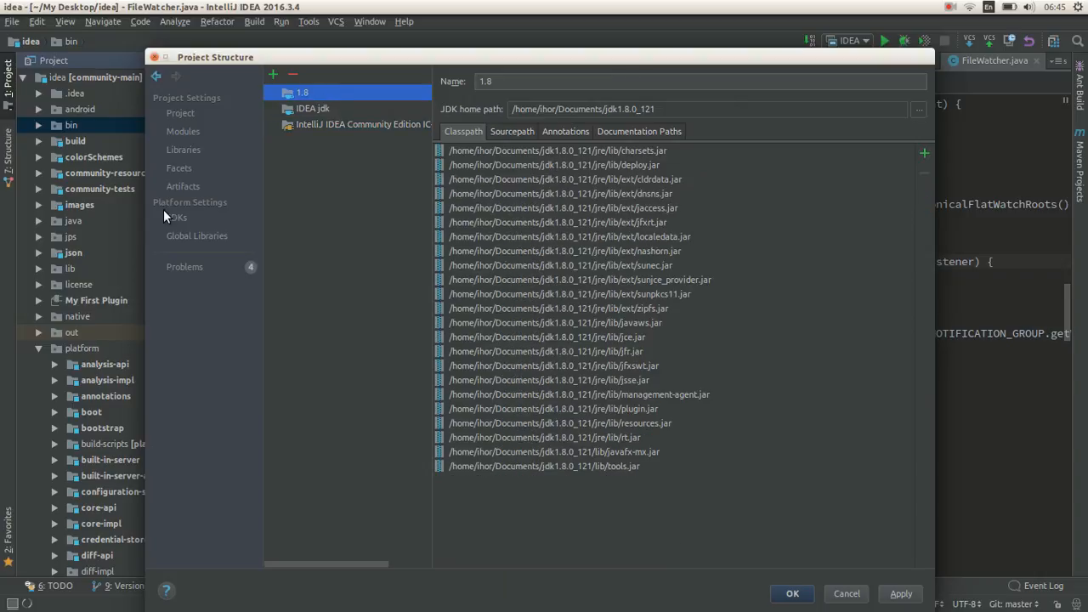
{"action": "left_click", "coordinate": [177, 218]}
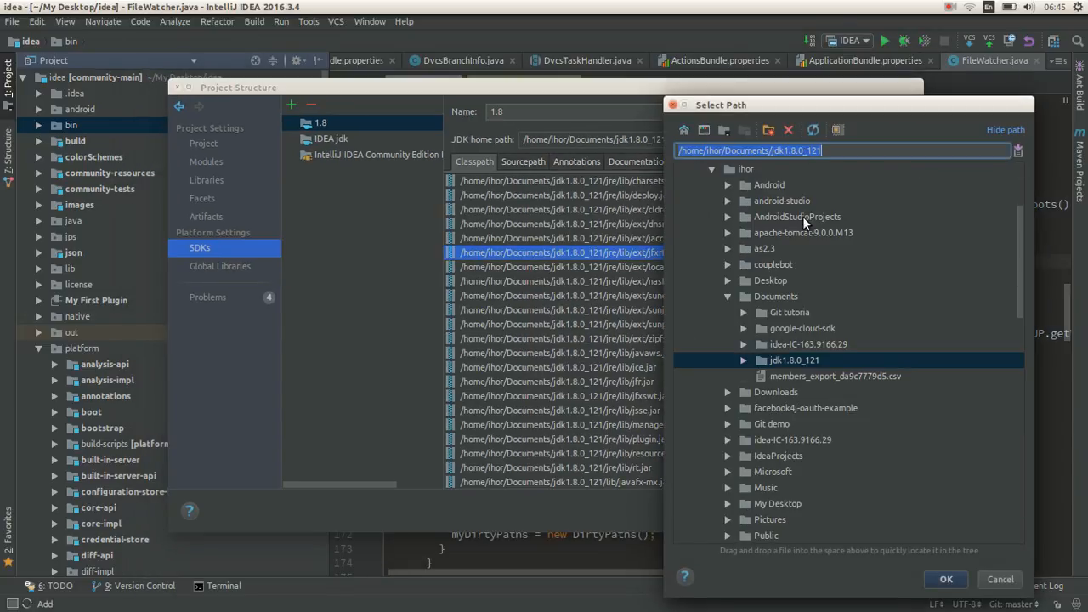
{"action": "left_click", "coordinate": [745, 361]}
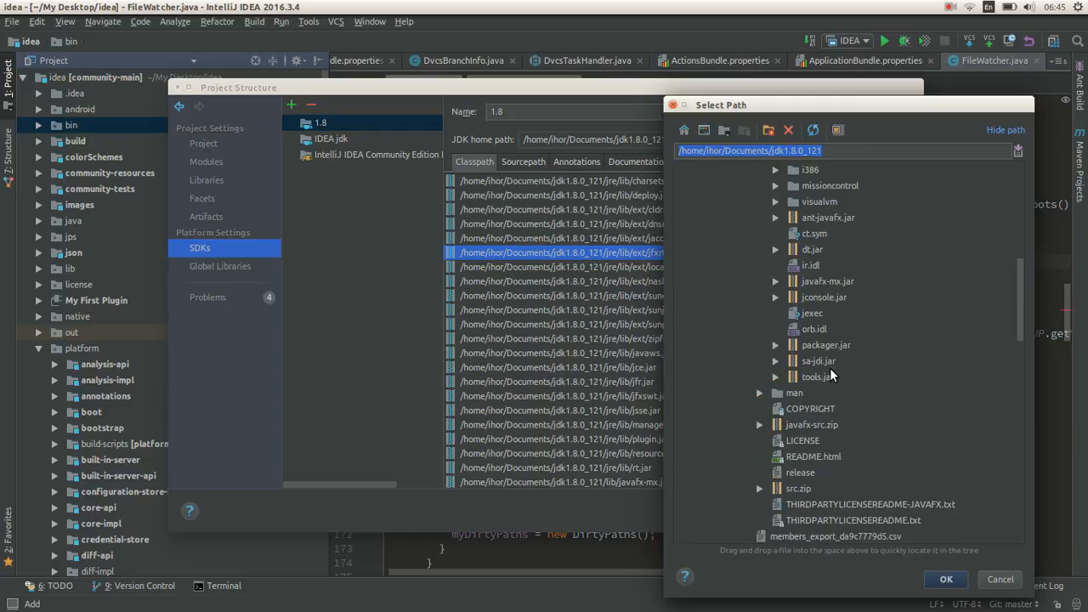
{"action": "left_click", "coordinate": [818, 378]}
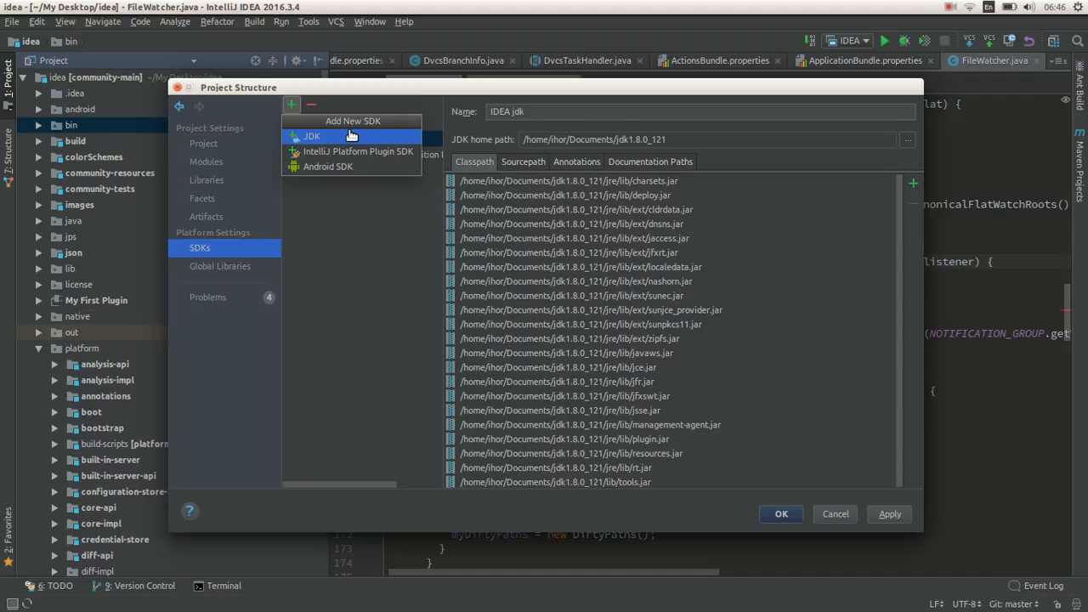
{"action": "left_click", "coordinate": [311, 136]}
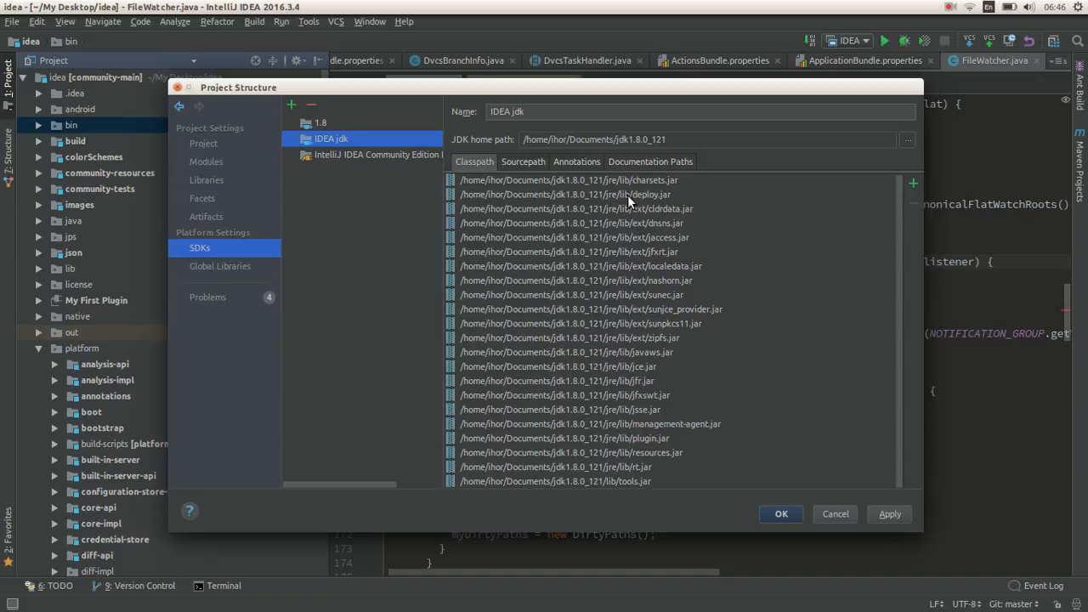
{"action": "left_click", "coordinate": [554, 482]}
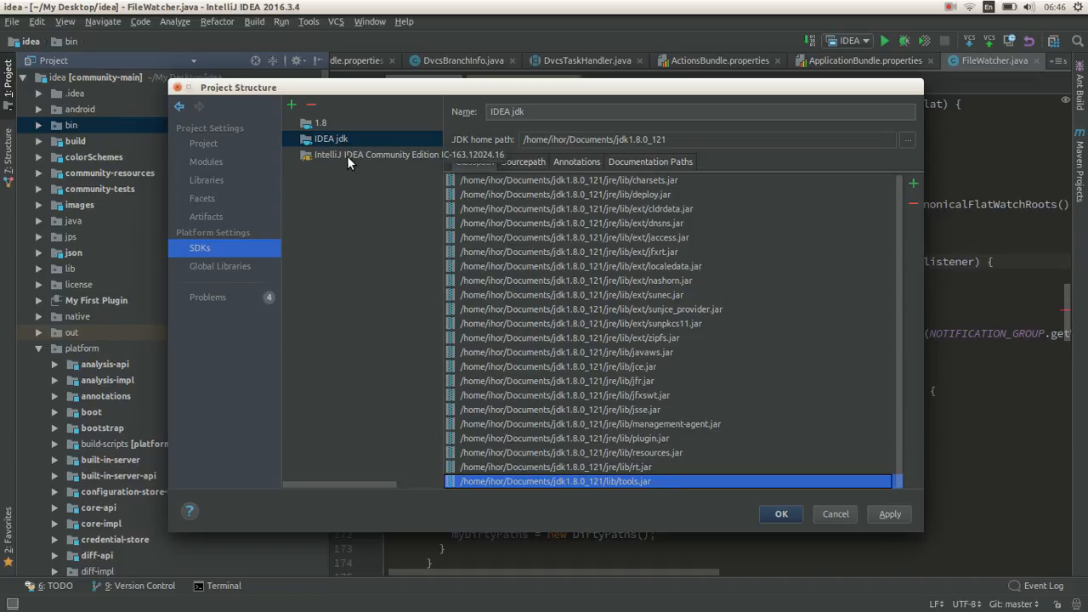
{"action": "left_click", "coordinate": [292, 106]}
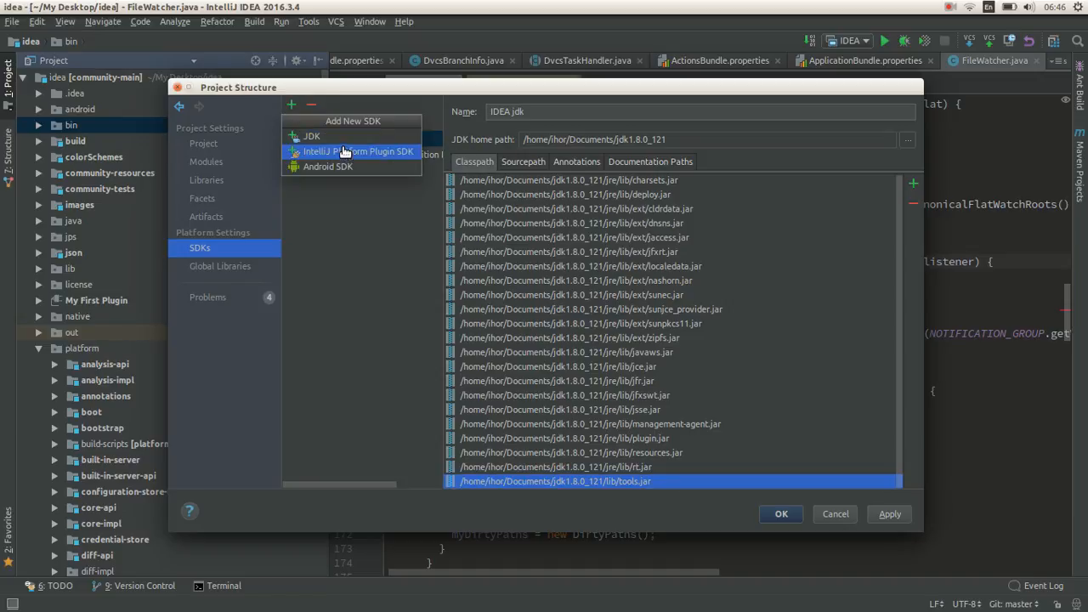
Step: Add an IntelliJ Platform Plugin SDK with idea-IC-163.9166.29 as its home
{"action": "left_click", "coordinate": [357, 151]}
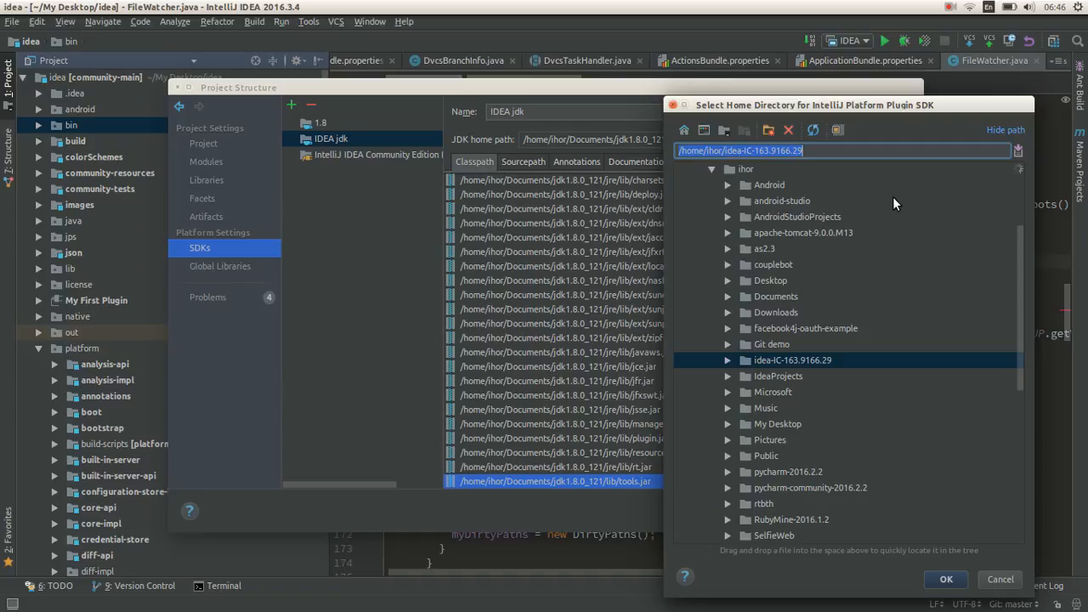
{"action": "mouse_move", "coordinate": [809, 366]}
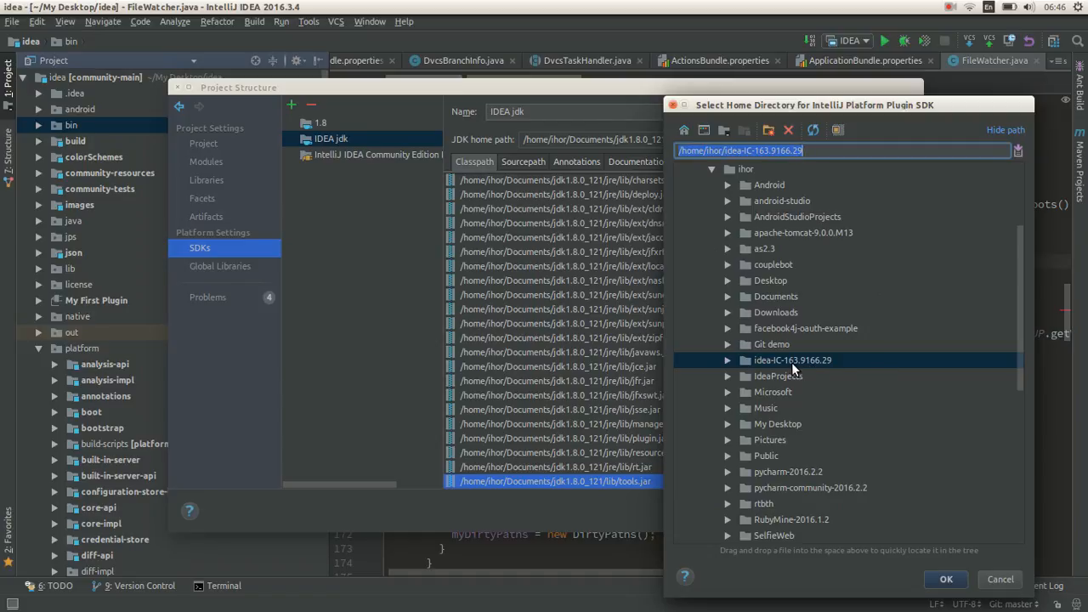
{"action": "mouse_move", "coordinate": [728, 365]}
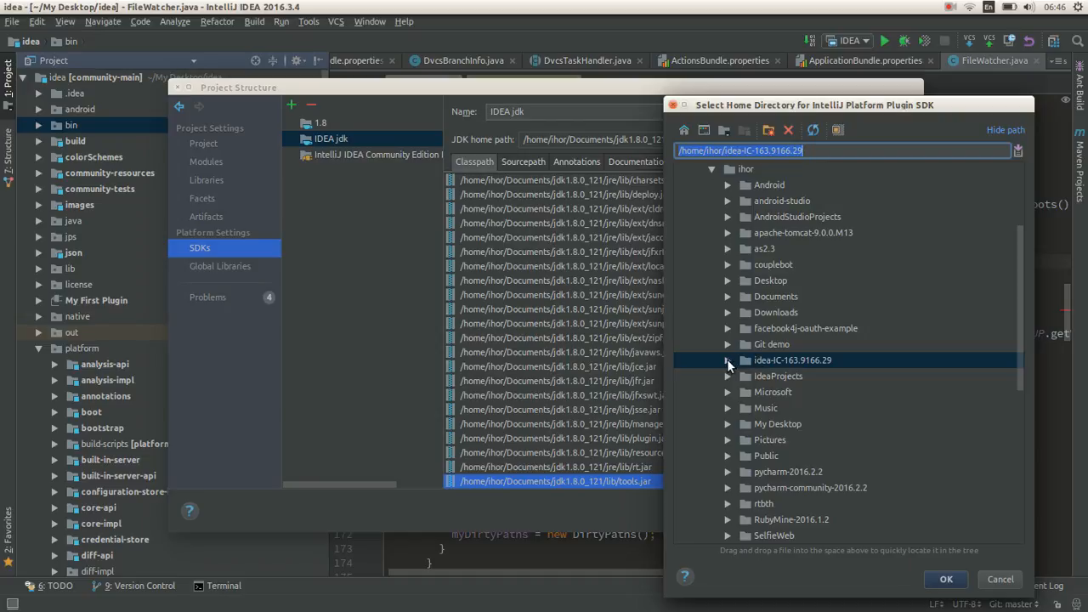
{"action": "mouse_move", "coordinate": [735, 367]}
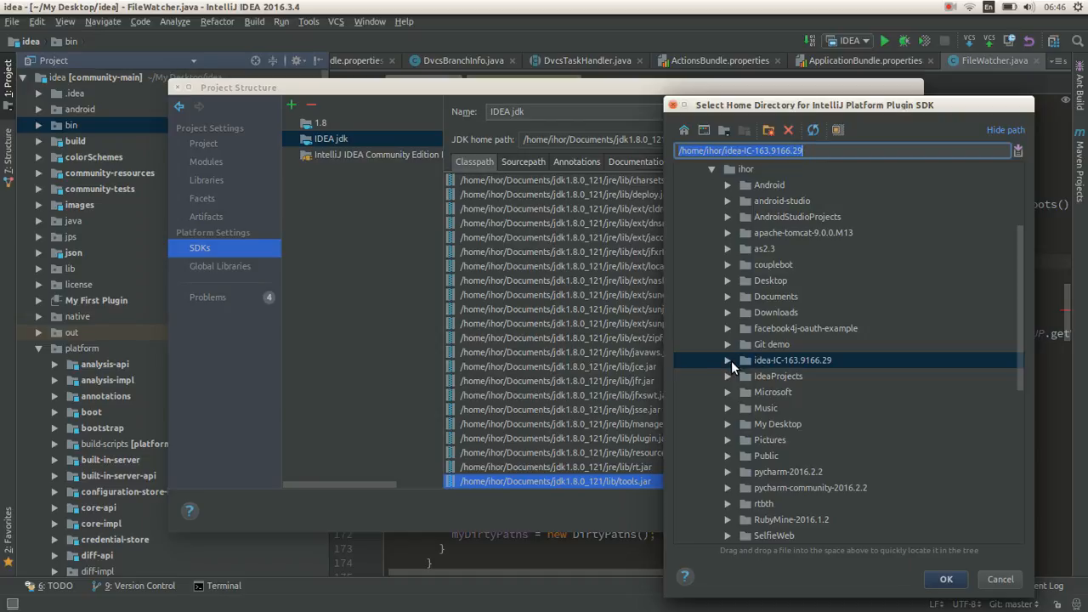
{"action": "left_click", "coordinate": [728, 361]}
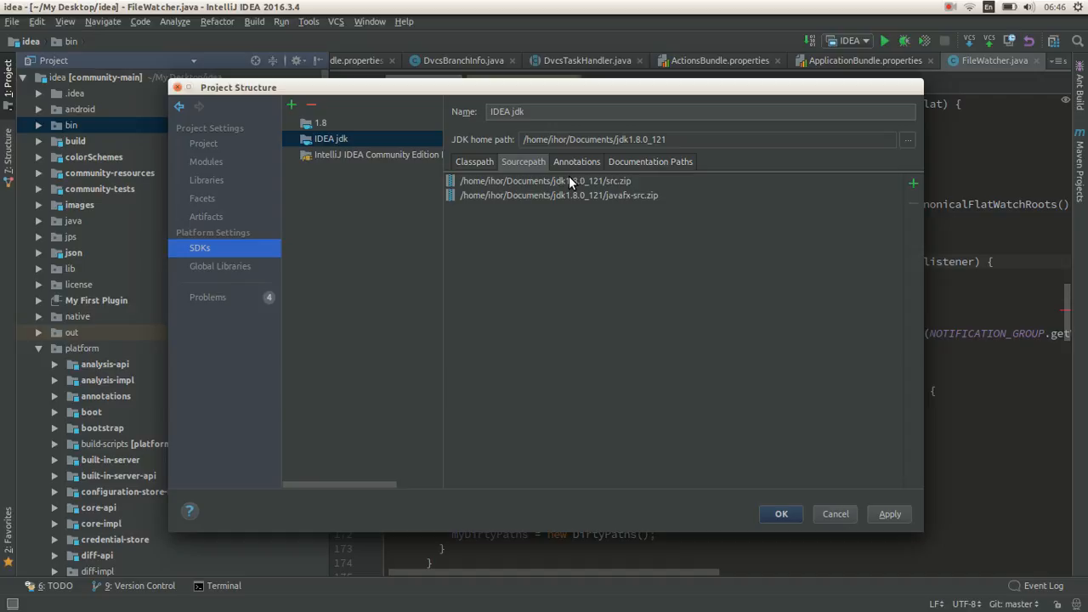
{"action": "mouse_move", "coordinate": [580, 204]}
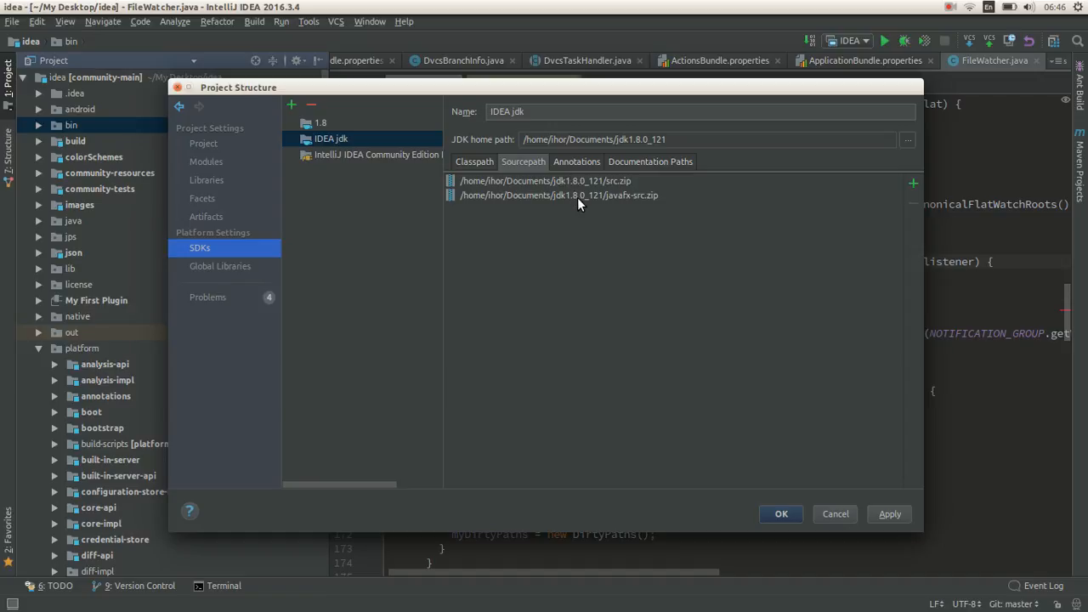
Step: Attach the idea community sources to the Community Edition SDK's Sourcepath and confirm
{"action": "left_click", "coordinate": [378, 155]}
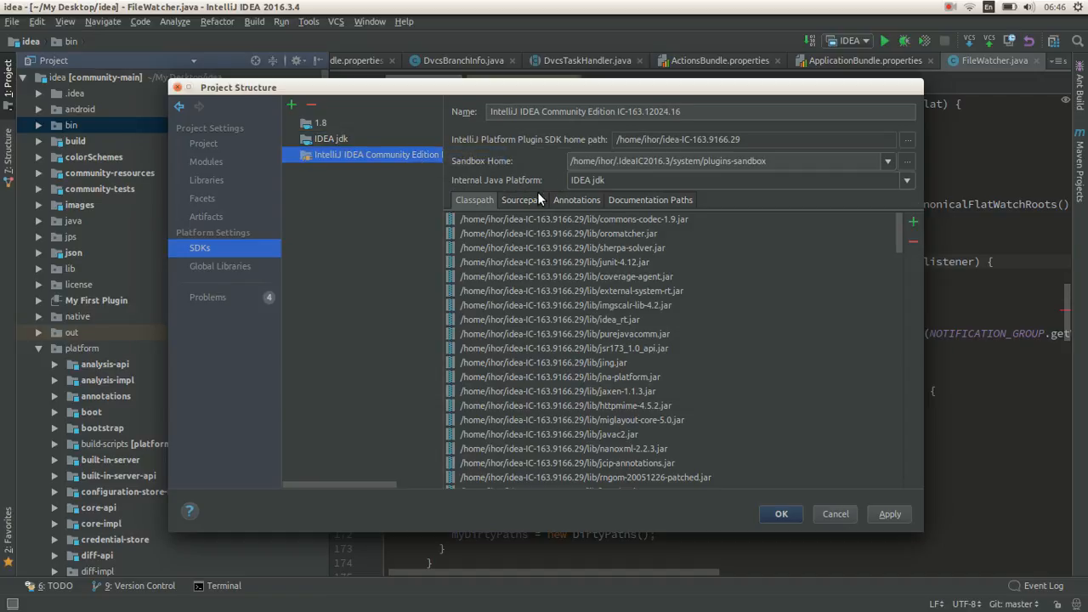
{"action": "left_click", "coordinate": [523, 201]}
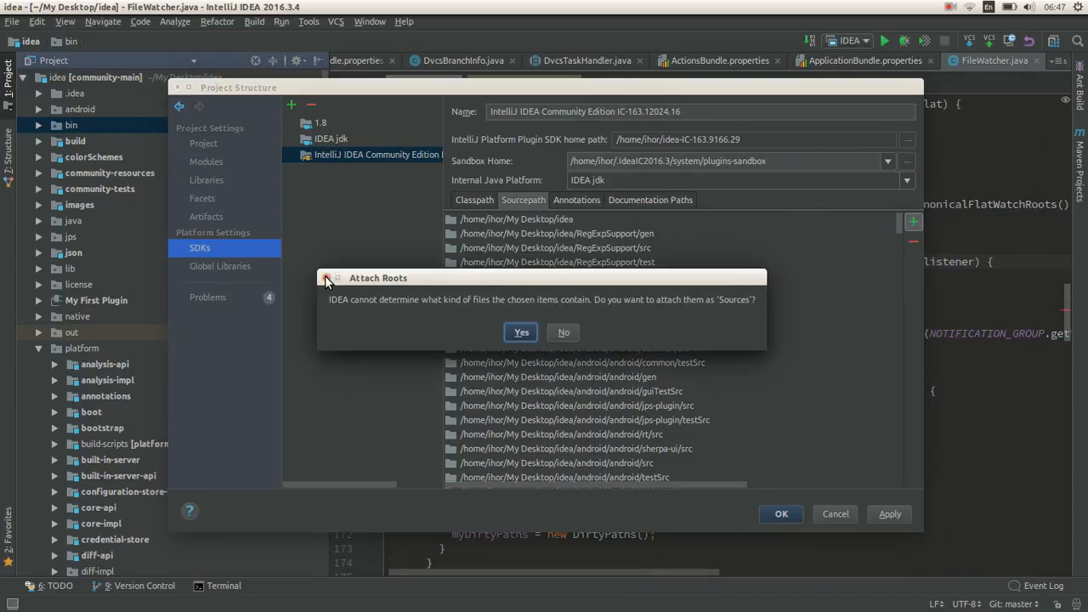
{"action": "left_click", "coordinate": [520, 331]}
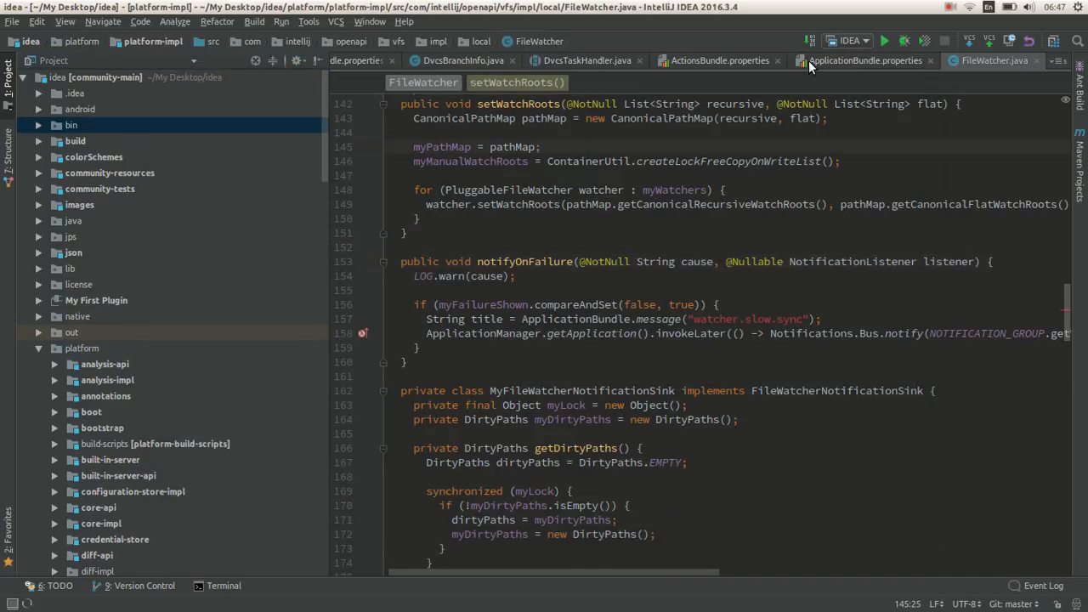
Step: Close the idea project and return to the welcome screen
{"action": "left_click", "coordinate": [850, 40]}
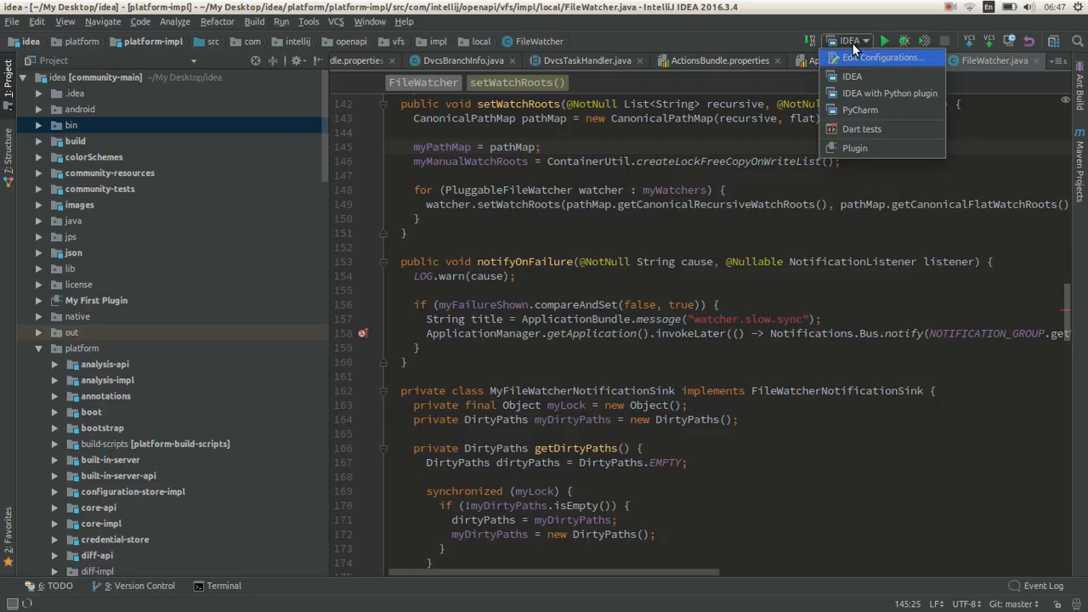
{"action": "left_click", "coordinate": [864, 41]}
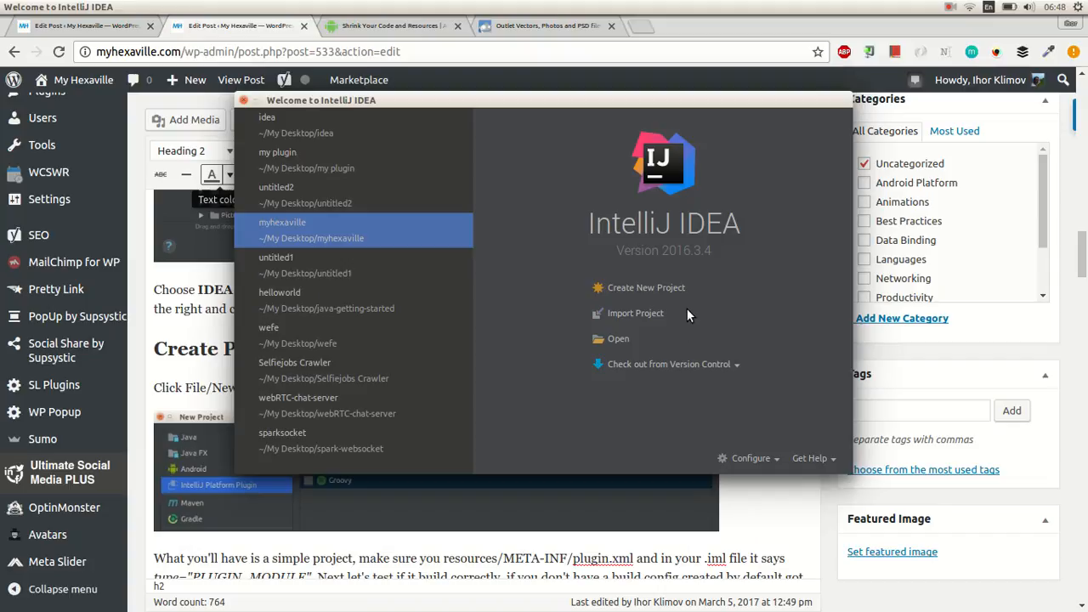
{"action": "mouse_move", "coordinate": [647, 287]}
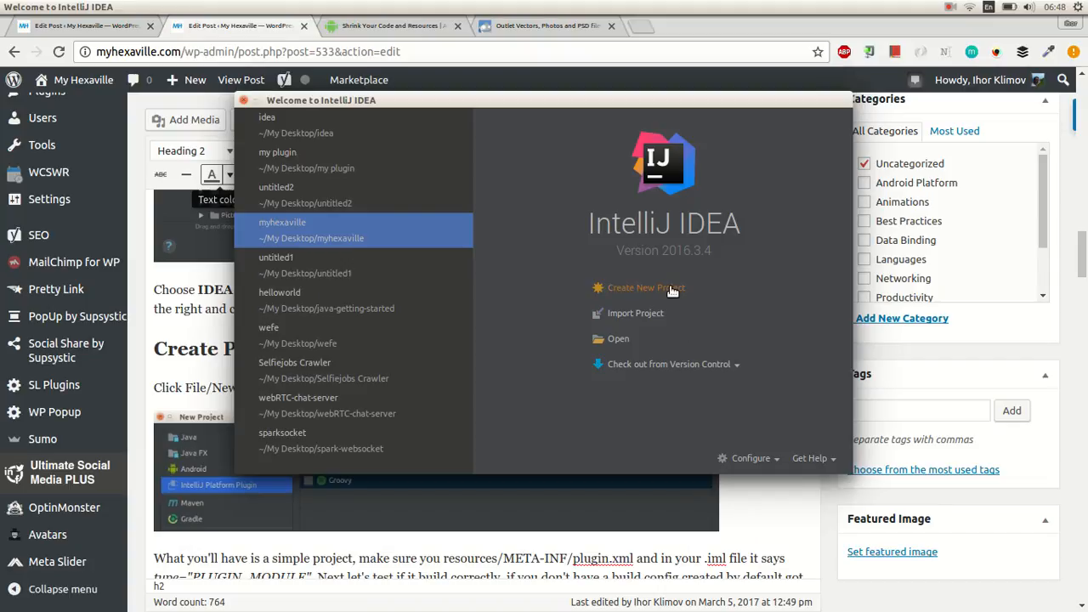
Step: Create a new IntelliJ Platform Plugin project named untitled3 on the Community Edition SDK
{"action": "left_click", "coordinate": [646, 287]}
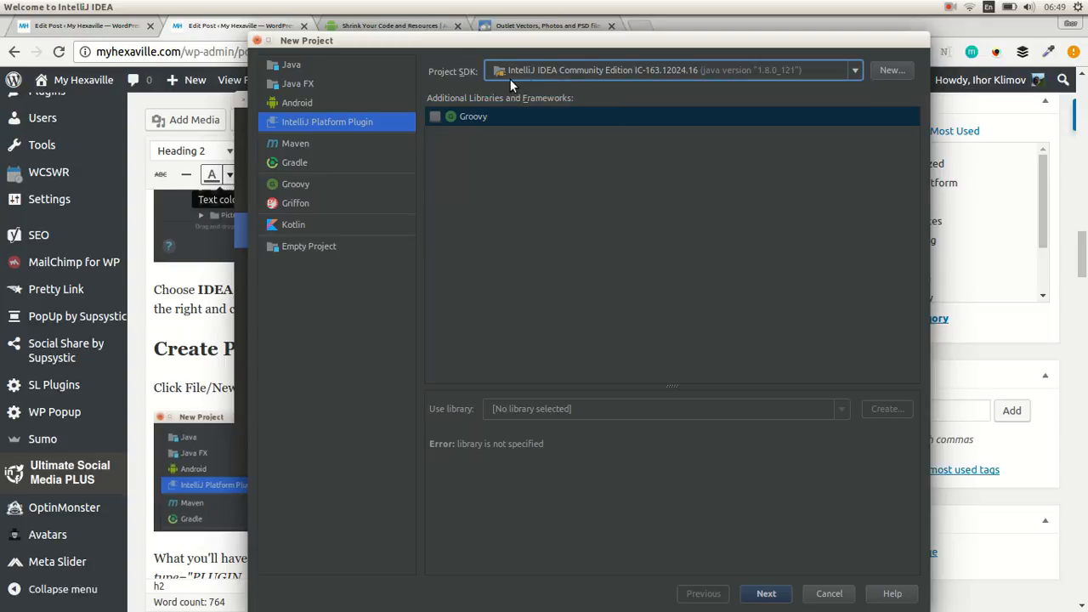
{"action": "mouse_move", "coordinate": [544, 77]}
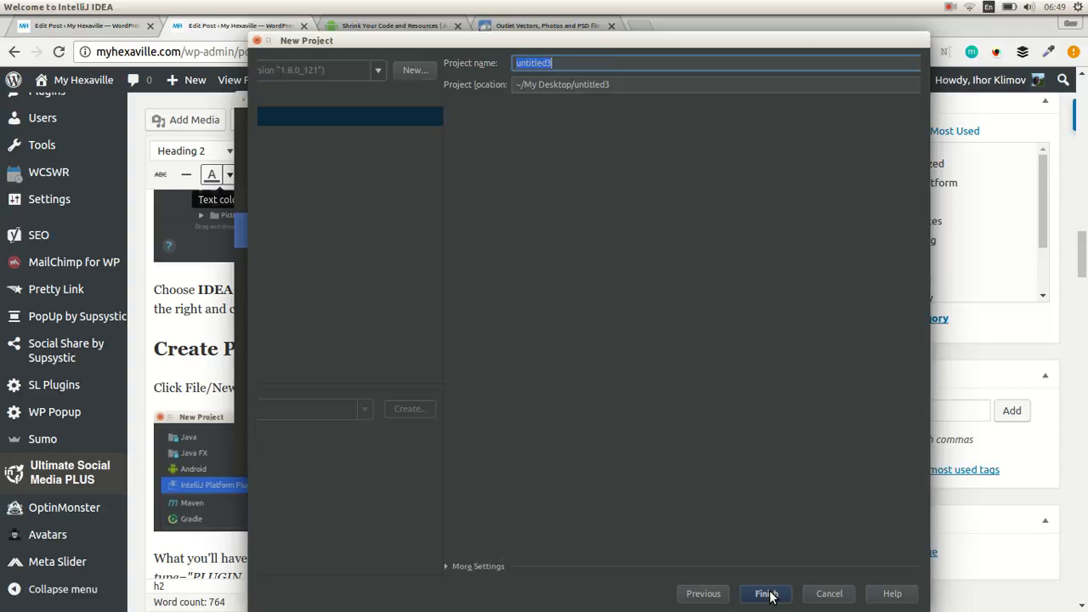
{"action": "left_click", "coordinate": [766, 593]}
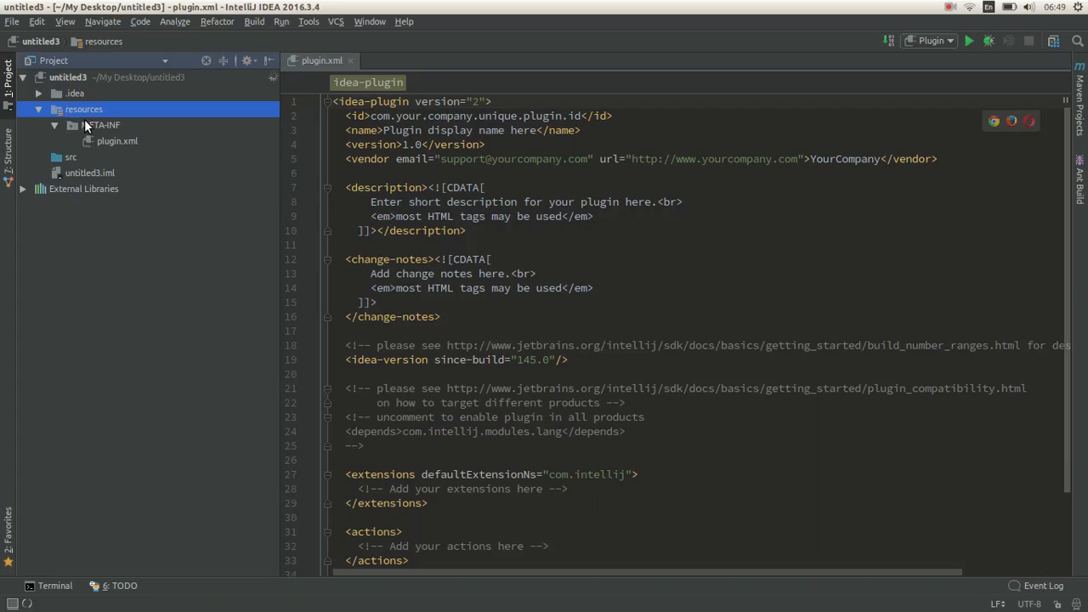
{"action": "left_click", "coordinate": [117, 140]}
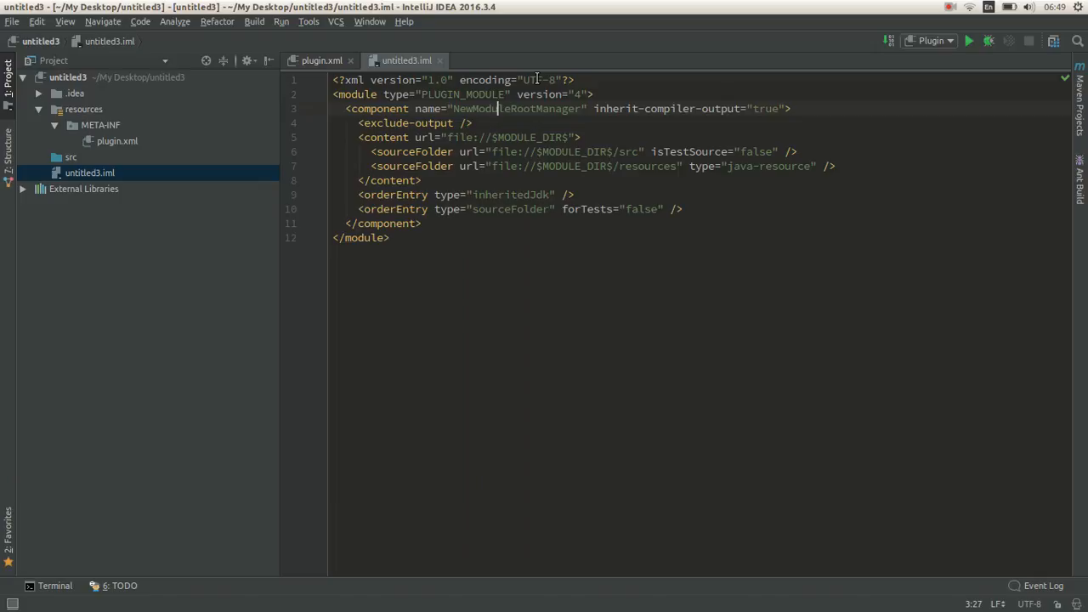
{"action": "mouse_move", "coordinate": [466, 93]}
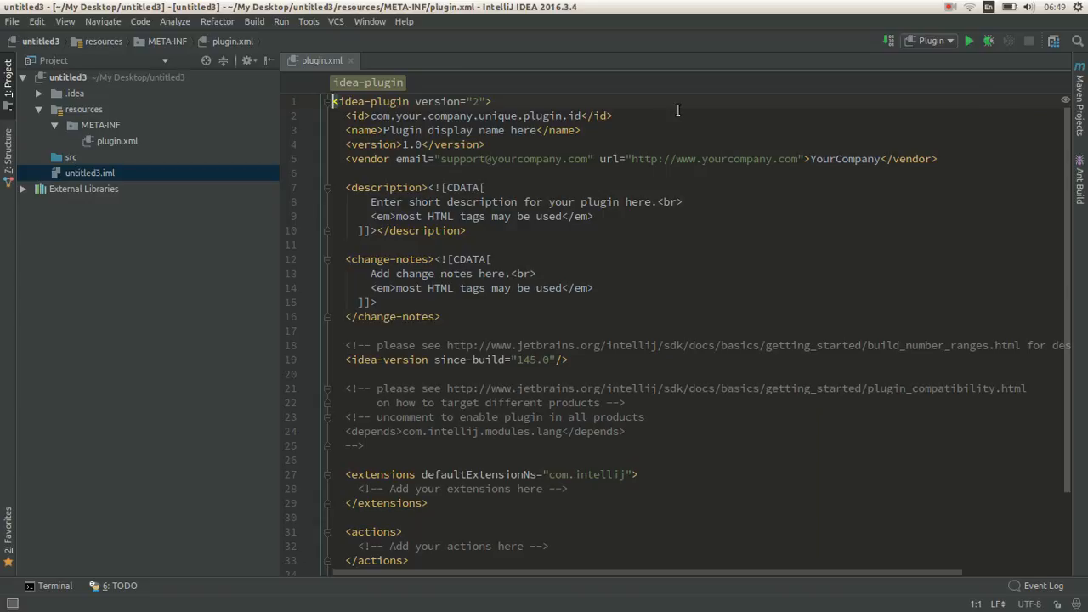
{"action": "left_click", "coordinate": [932, 41]}
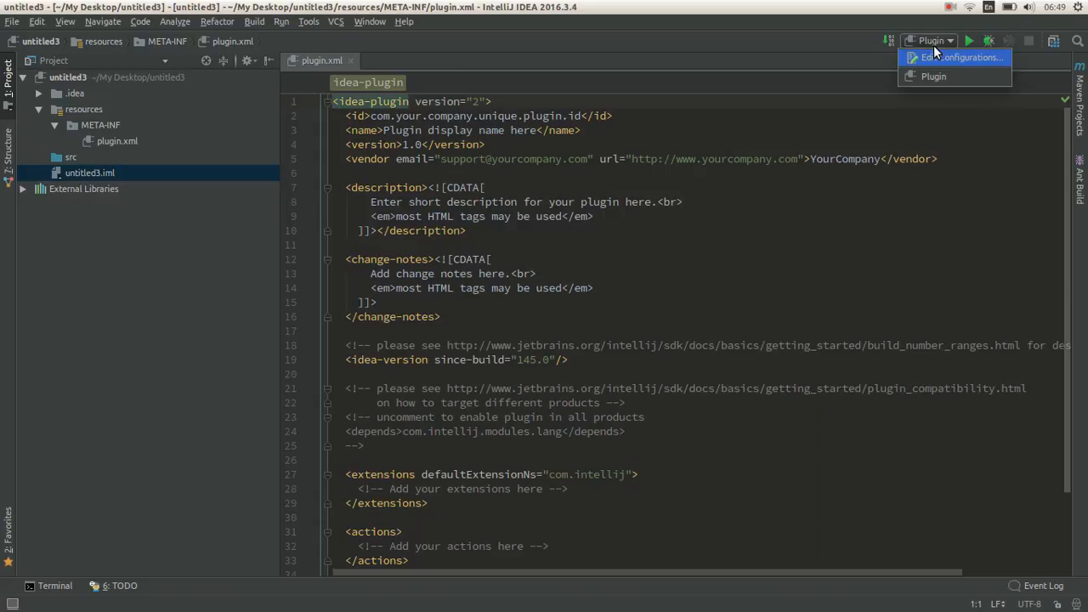
{"action": "mouse_move", "coordinate": [939, 52]}
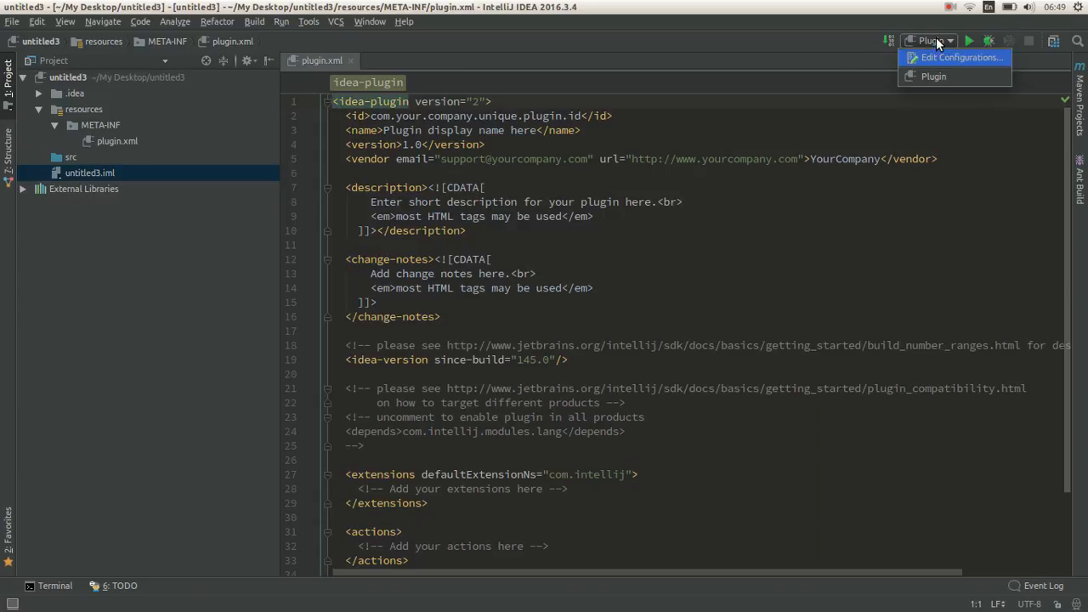
{"action": "left_click", "coordinate": [959, 58]}
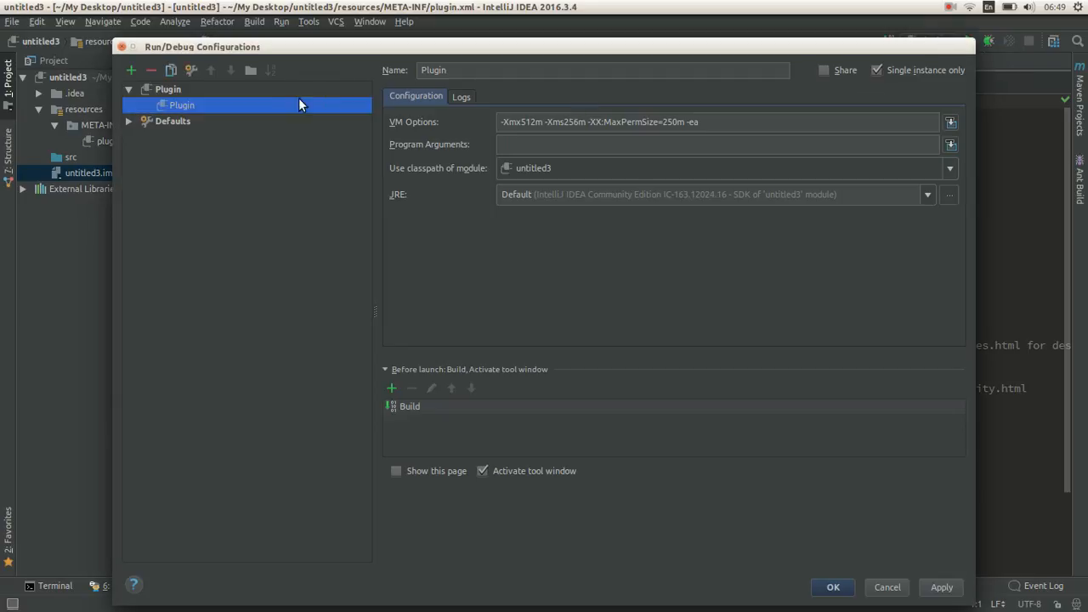
{"action": "left_click", "coordinate": [131, 70]}
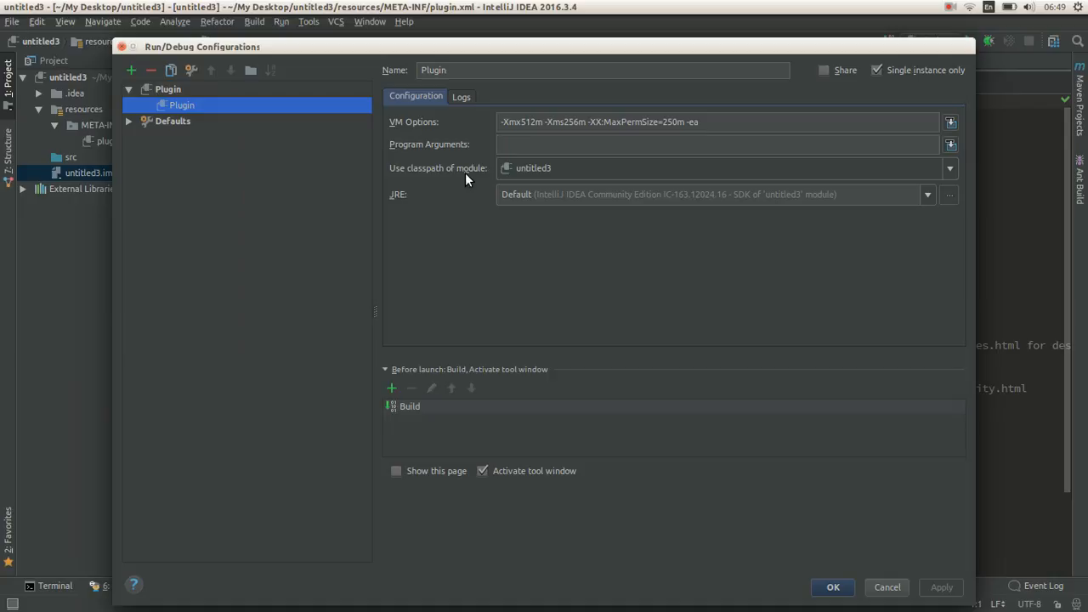
{"action": "left_click", "coordinate": [833, 586]}
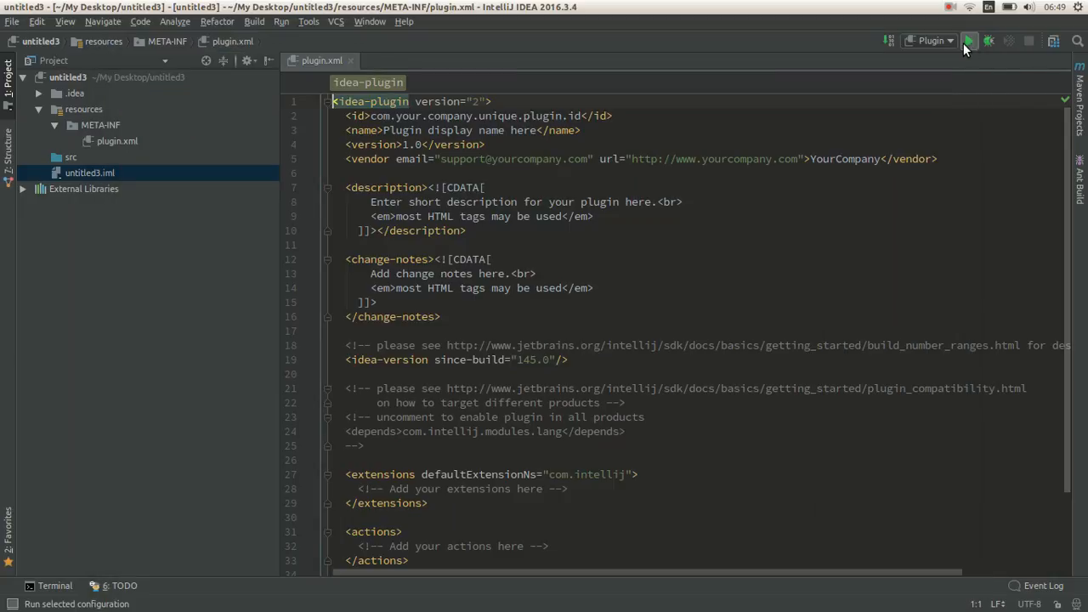
{"action": "mouse_move", "coordinate": [969, 41]}
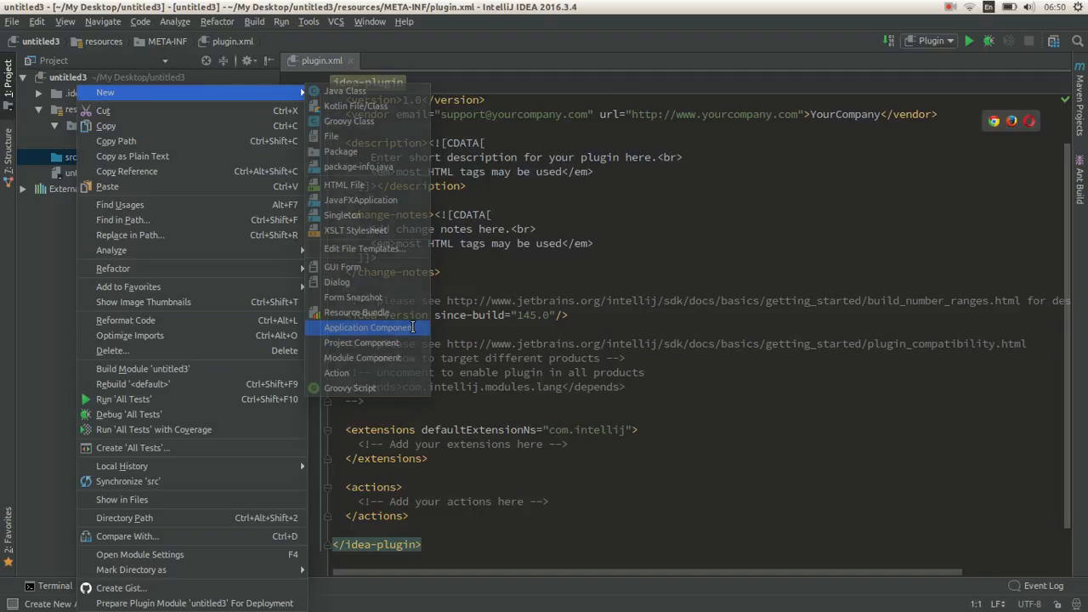
Step: Create a new Application Component named Motivation in the src folder
{"action": "left_click", "coordinate": [367, 326]}
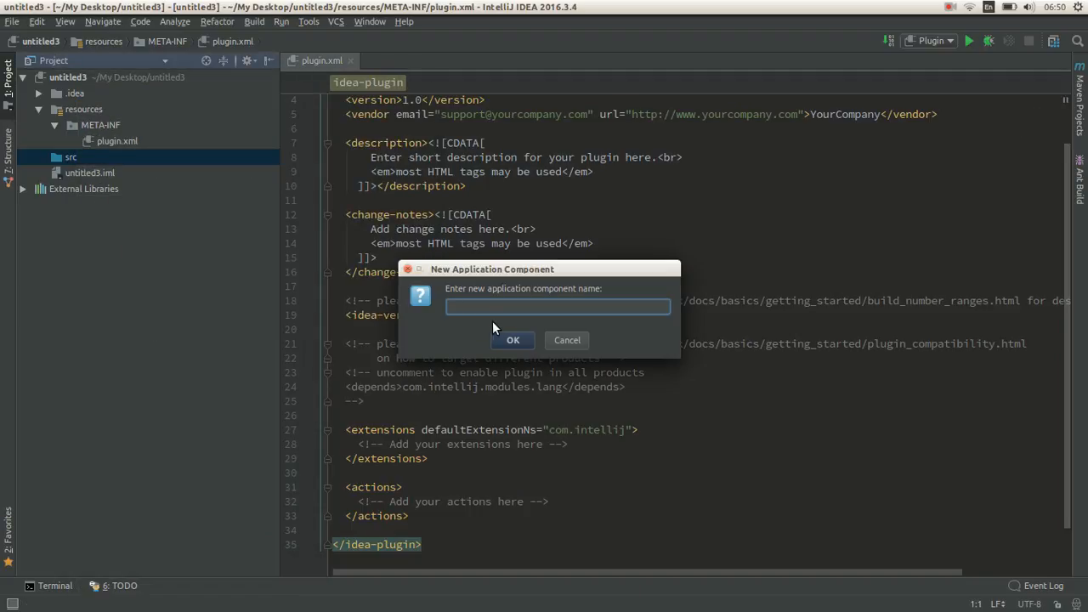
{"action": "type", "text": "Motiva"}
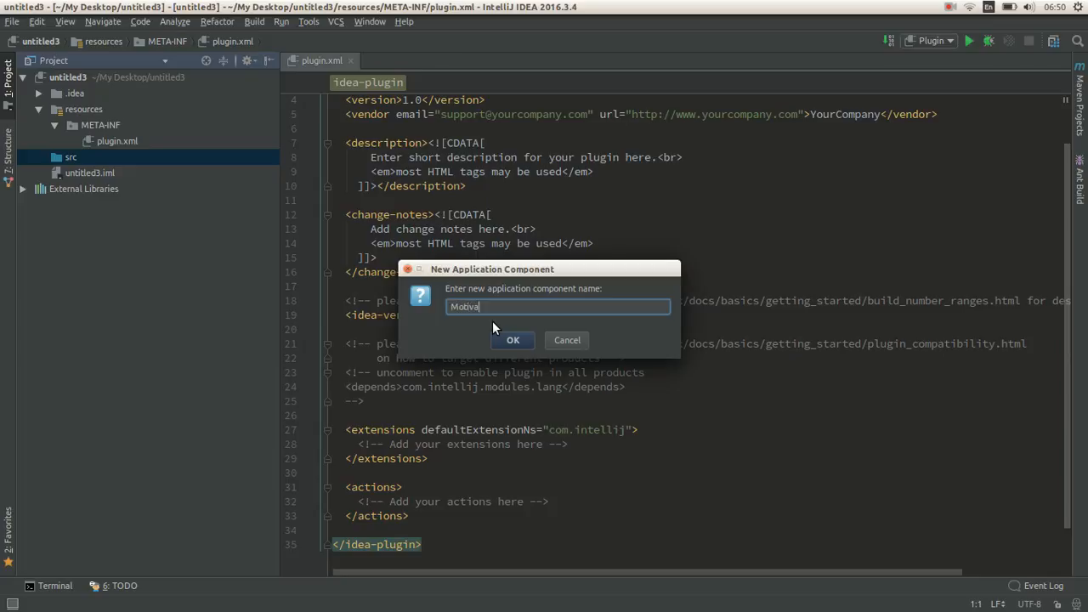
{"action": "type", "text": "tion"}
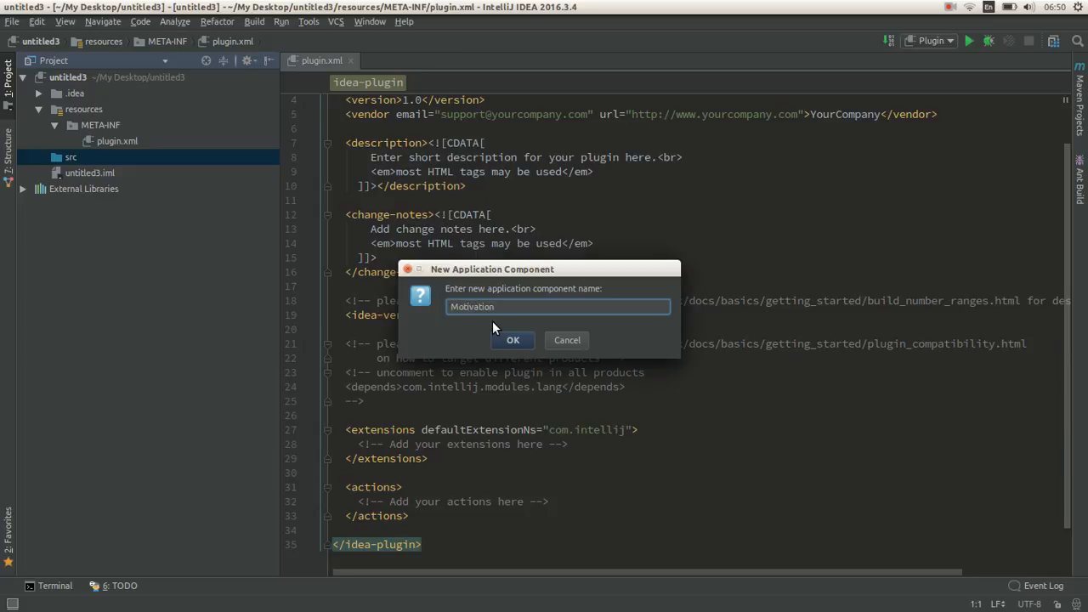
{"action": "left_click", "coordinate": [513, 340]}
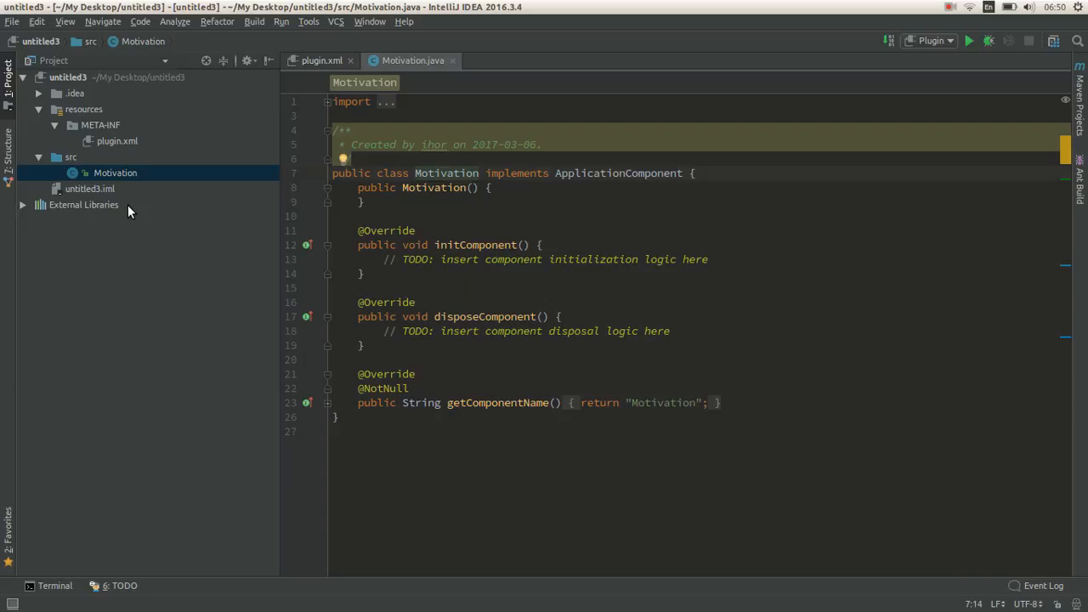
Step: Replace the initComponent placeholder with the Quote of the day notification code and run the plugin
{"action": "left_click", "coordinate": [117, 141]}
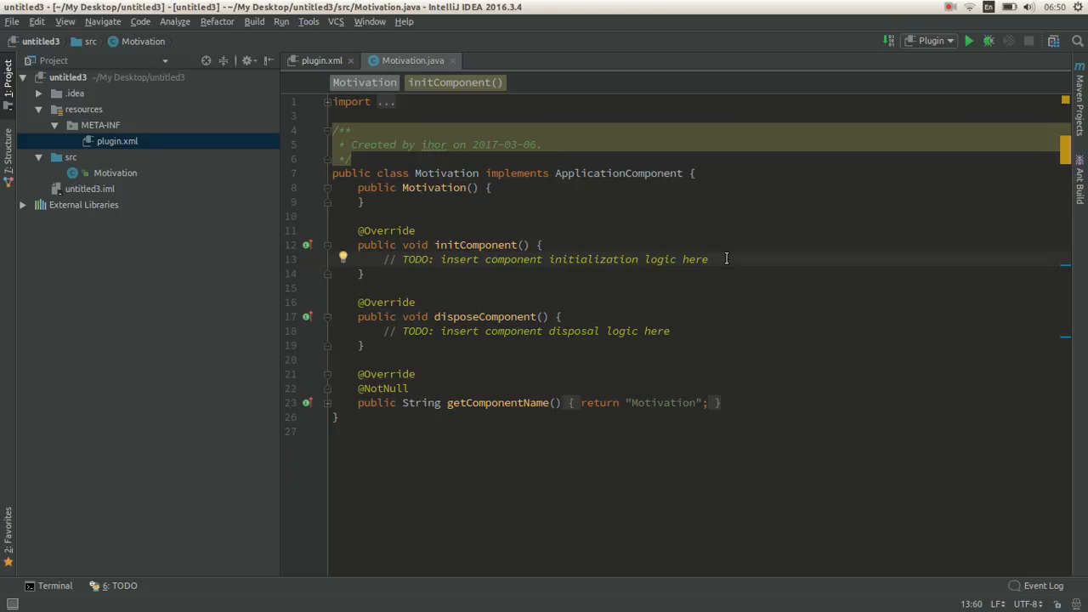
{"action": "key", "text": "Delete"}
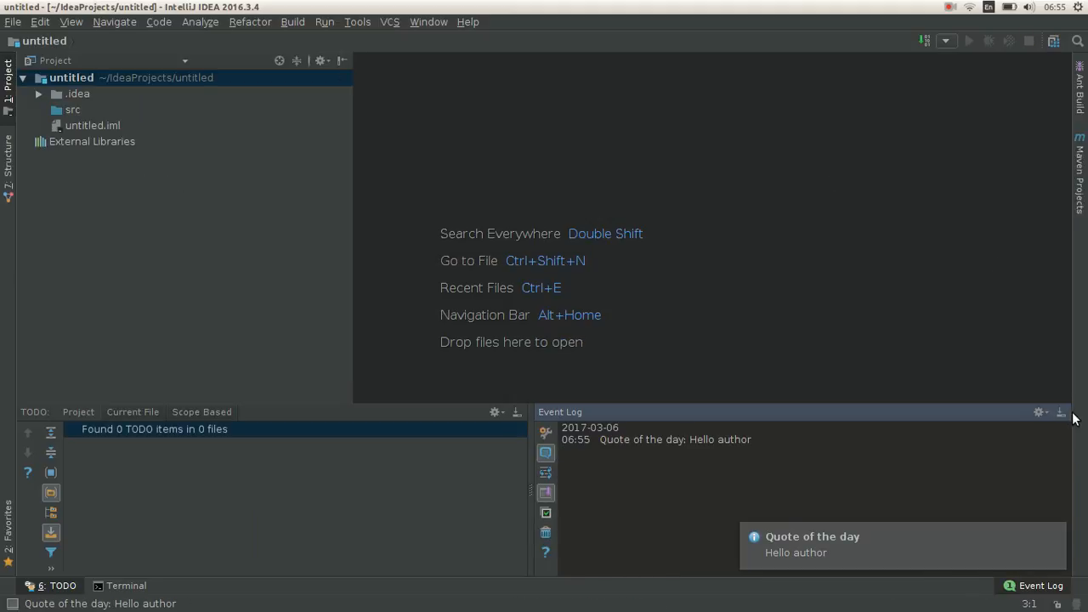
Step: Hide the sandbox IDE's Event Log and dismiss the Quote of the day balloon
{"action": "left_click", "coordinate": [1062, 413]}
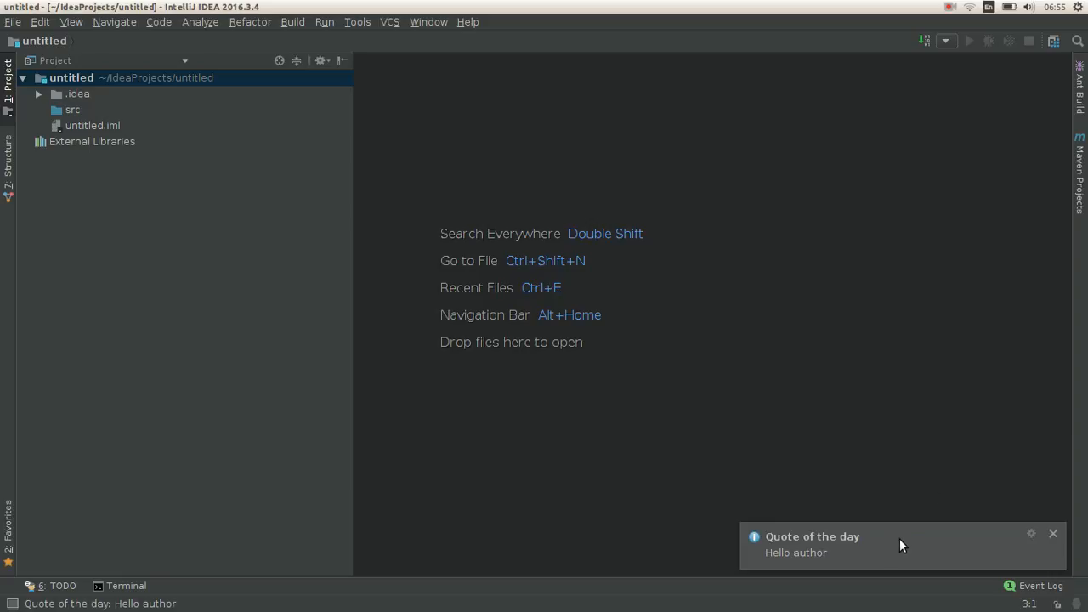
{"action": "mouse_move", "coordinate": [840, 556]}
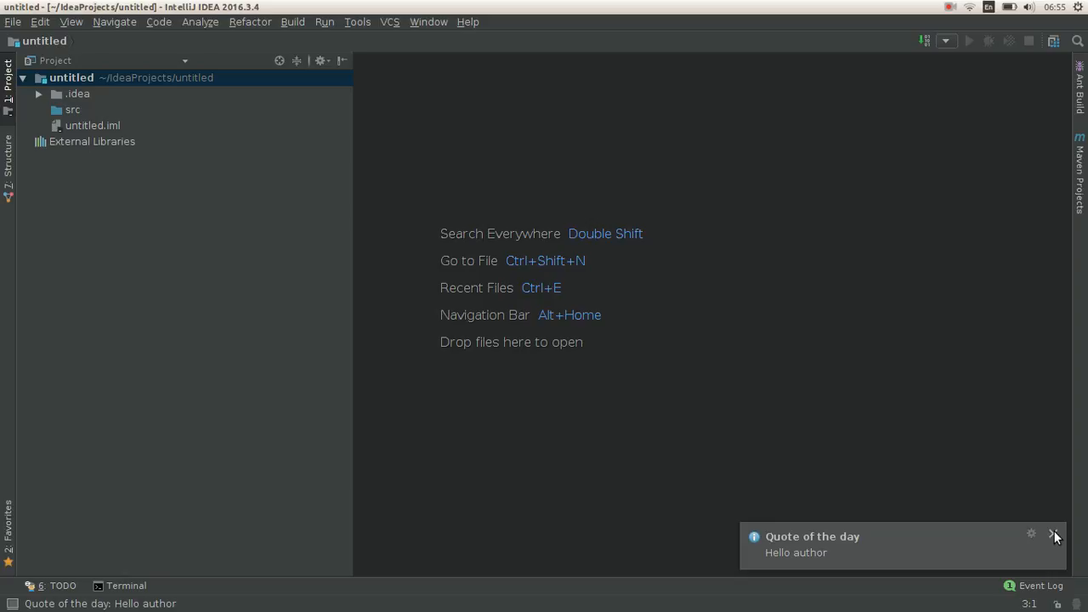
{"action": "mouse_move", "coordinate": [1054, 534]}
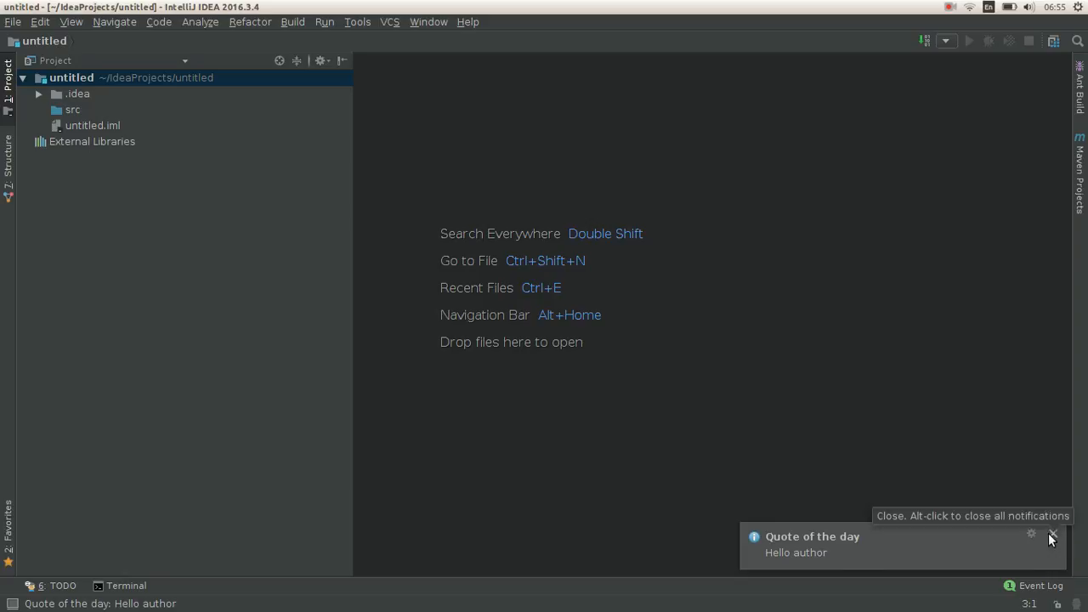
{"action": "left_click", "coordinate": [1053, 534]}
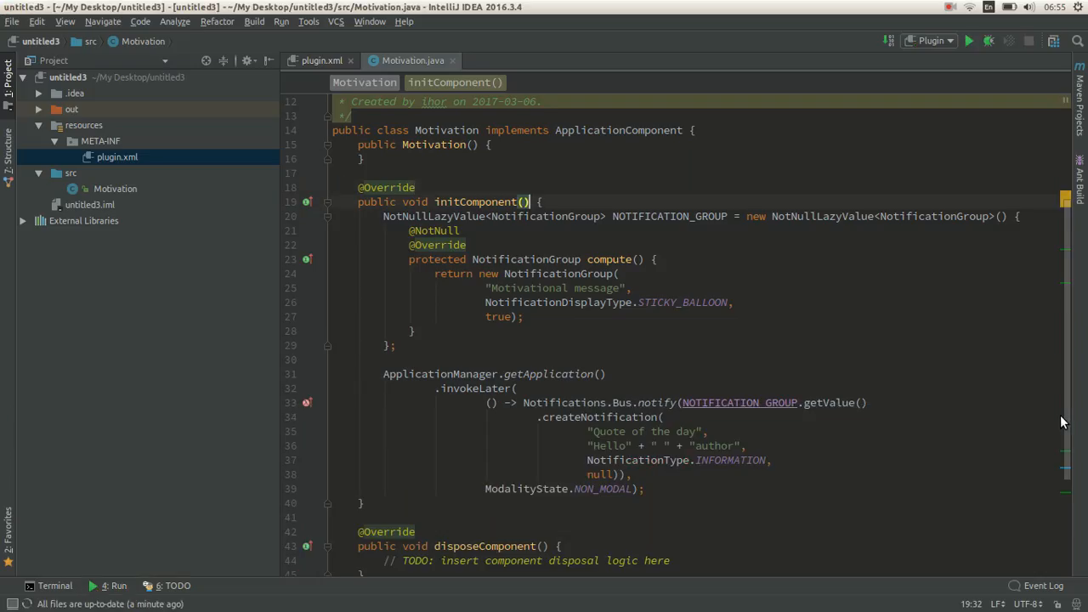
Step: Return to the Motivation.java editor in the plugin project
{"action": "left_click", "coordinate": [466, 245]}
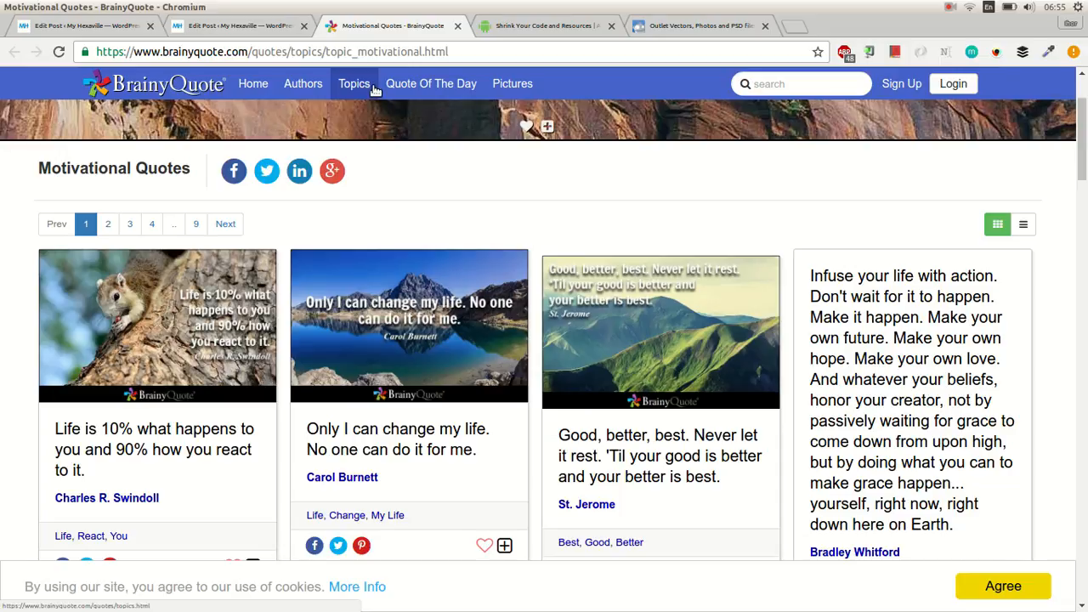
Step: Scroll through the BrainyQuote Motivational Quotes cards, then switch back to IntelliJ IDEA
{"action": "scroll", "scroll_direction": "down", "scroll_amount": 3}
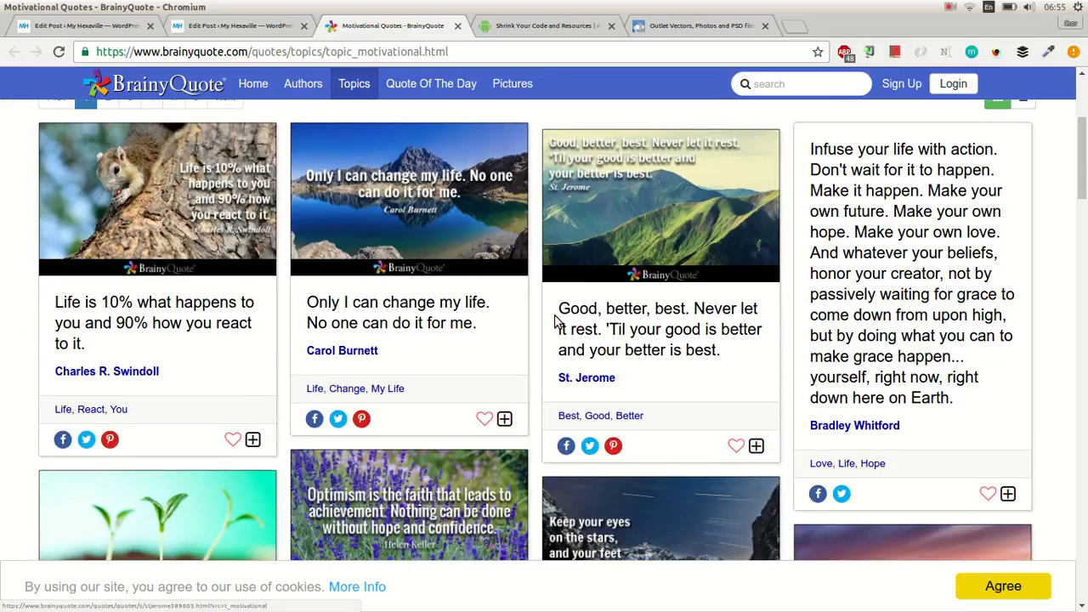
{"action": "left_click", "coordinate": [544, 26]}
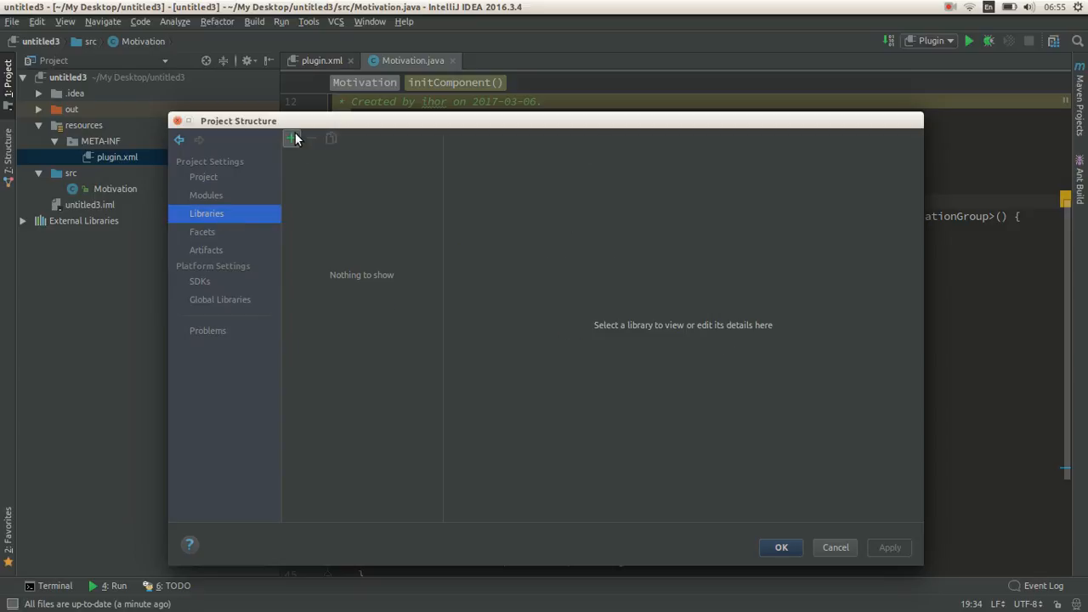
Step: Add org.jsoup:jsoup:1.10.1 from Maven with sources and JavaDocs into the project's lib folder
{"action": "left_click", "coordinate": [293, 138]}
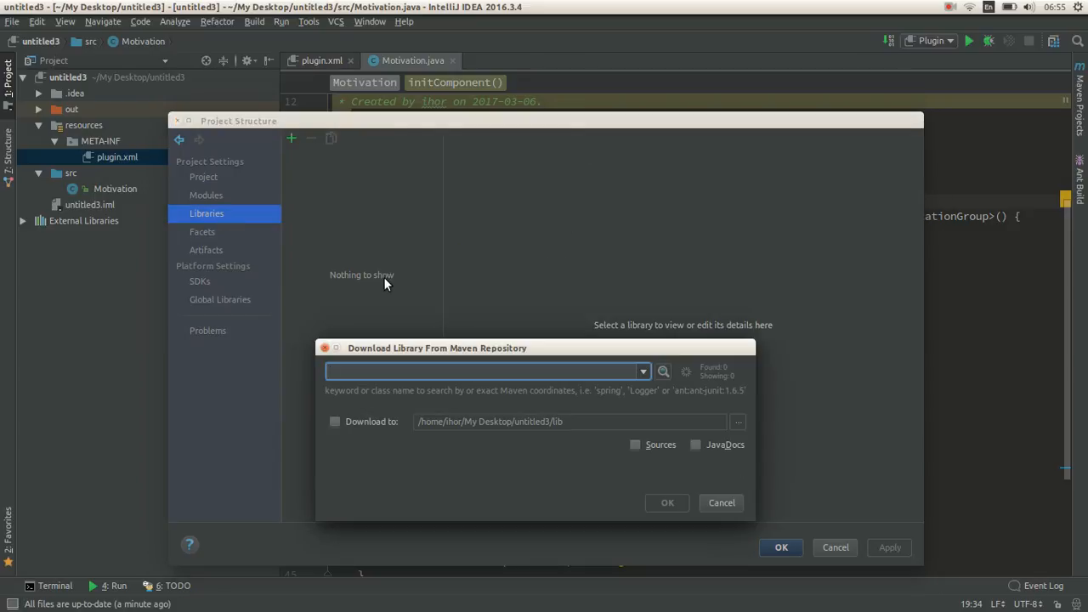
{"action": "type", "text": "jsoup"}
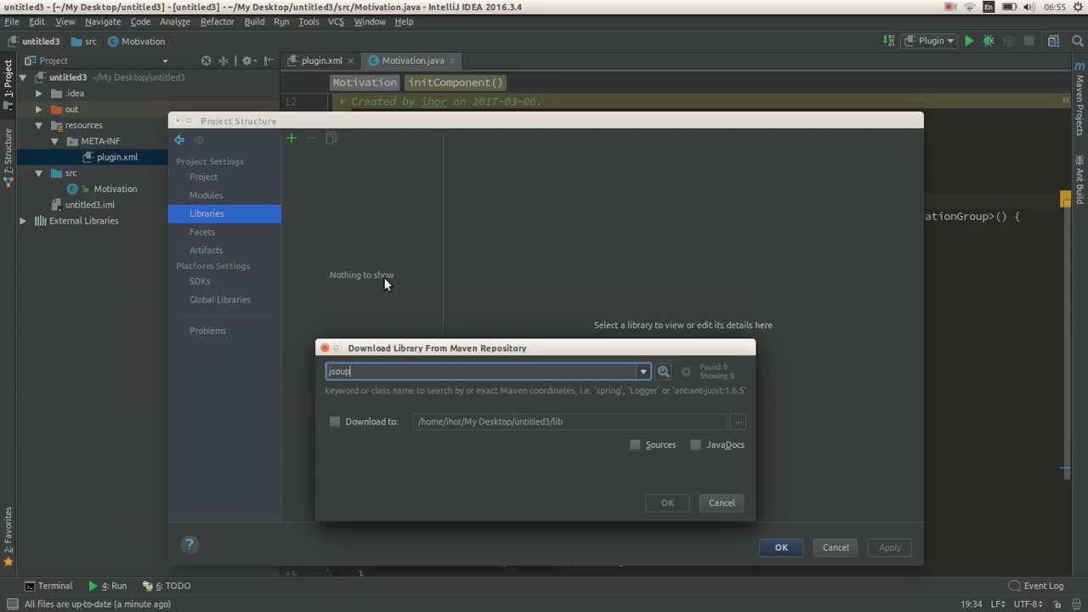
{"action": "mouse_move", "coordinate": [589, 330]}
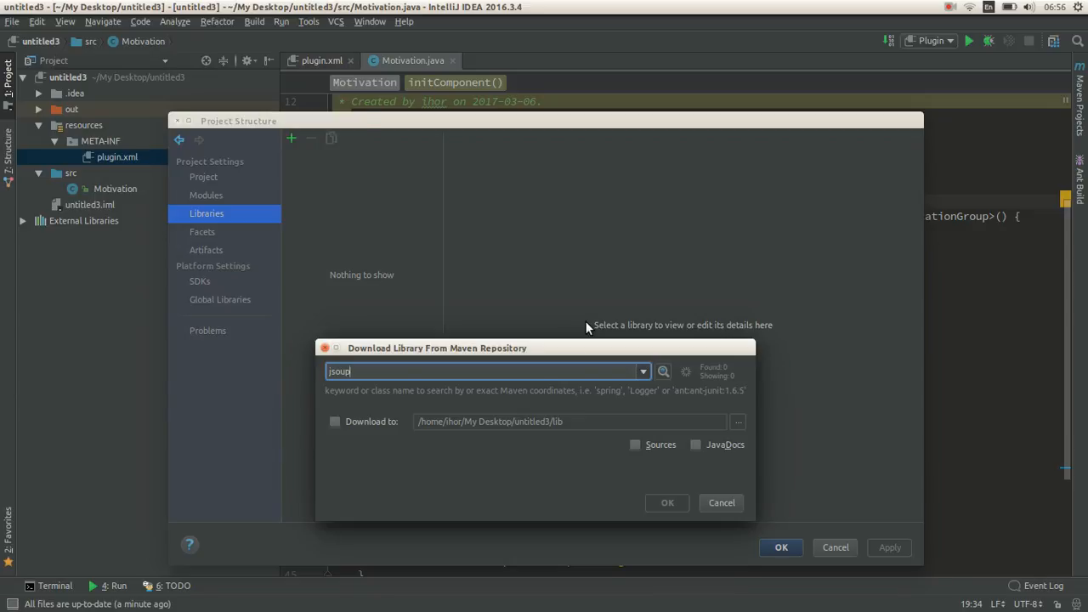
{"action": "left_click", "coordinate": [334, 422]}
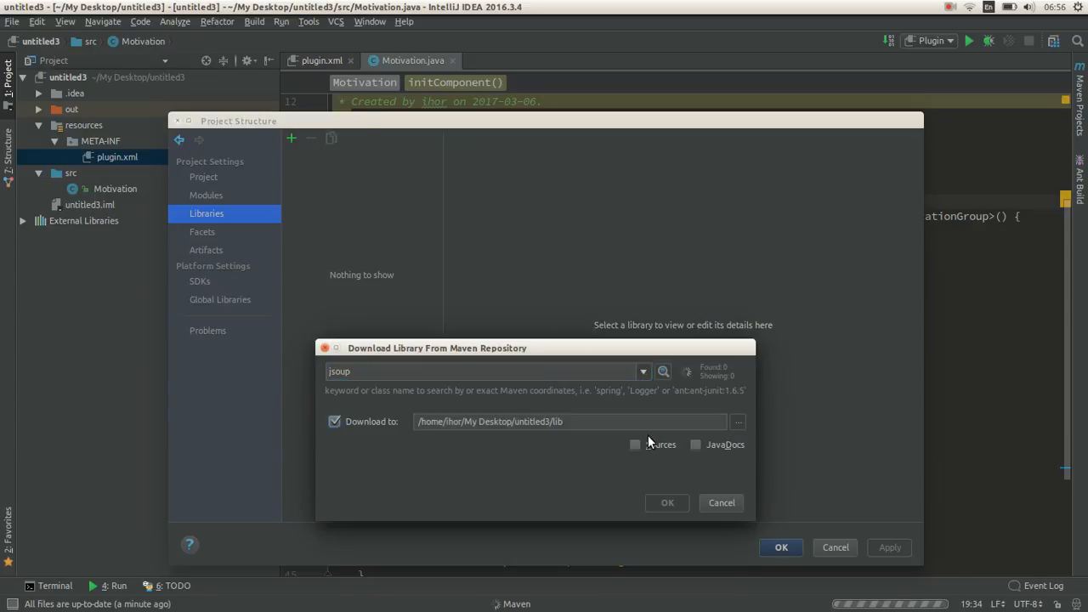
{"action": "left_click", "coordinate": [695, 443]}
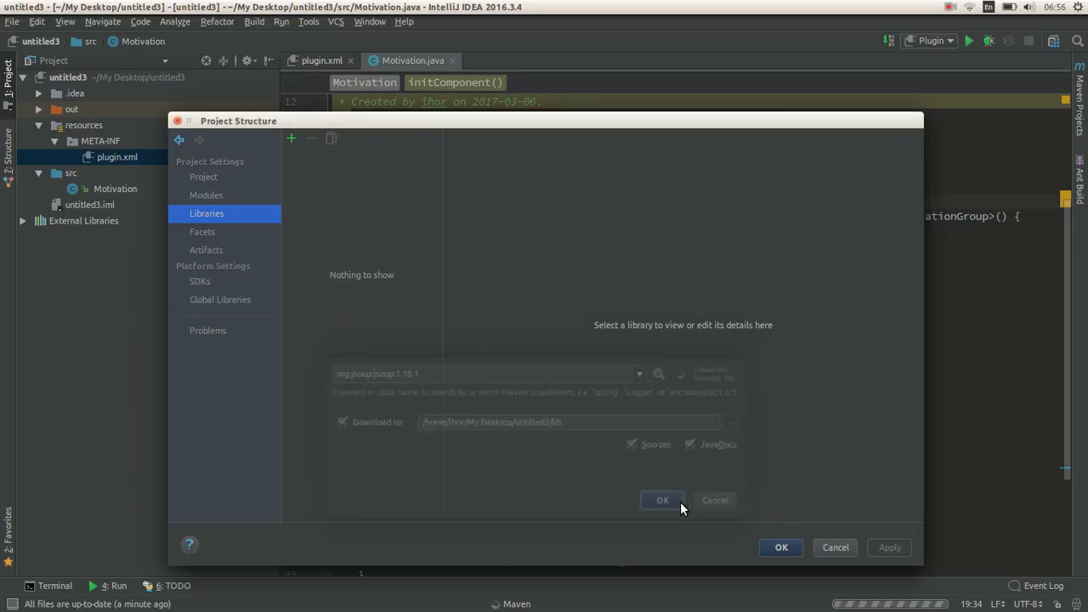
{"action": "left_click", "coordinate": [663, 500]}
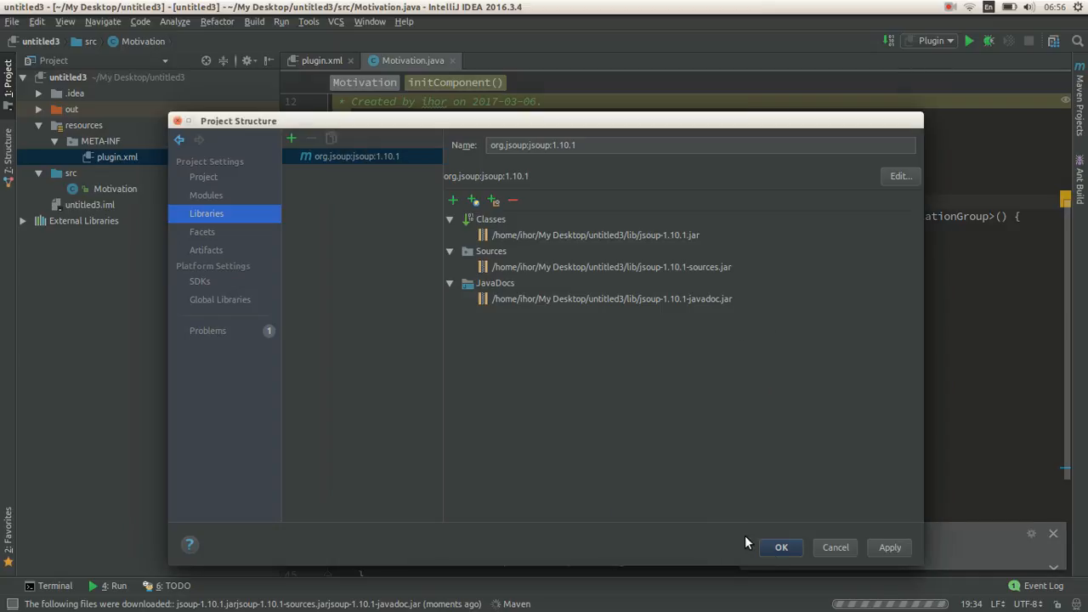
{"action": "left_click", "coordinate": [781, 548]}
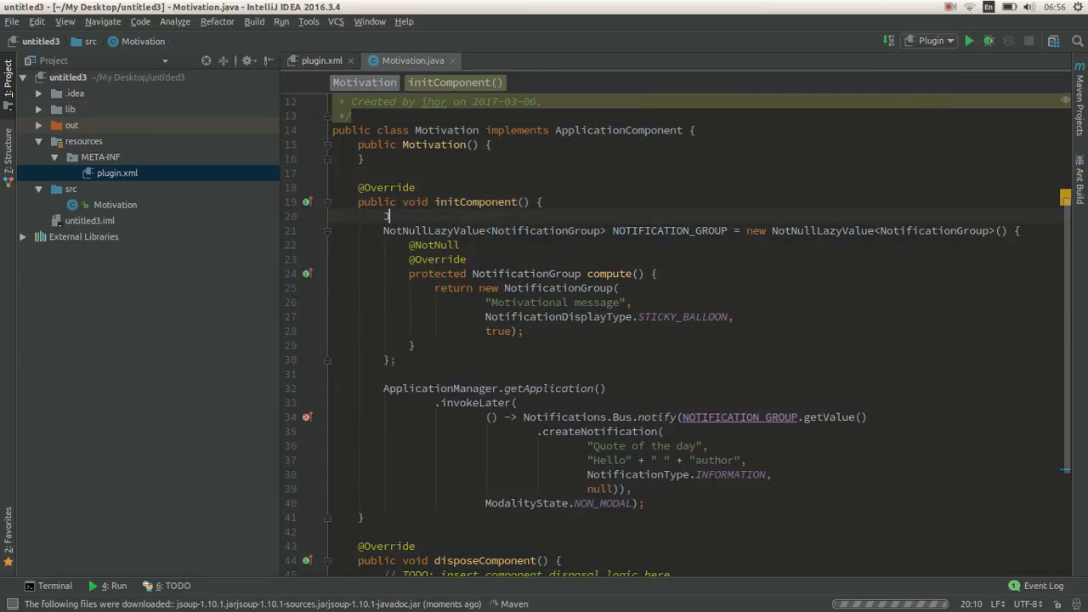
Step: Begin initComponent with Document document = Jsoup.connect(BrainyQuote motivational page).get()
{"action": "type", "text": "Jsoup.get"}
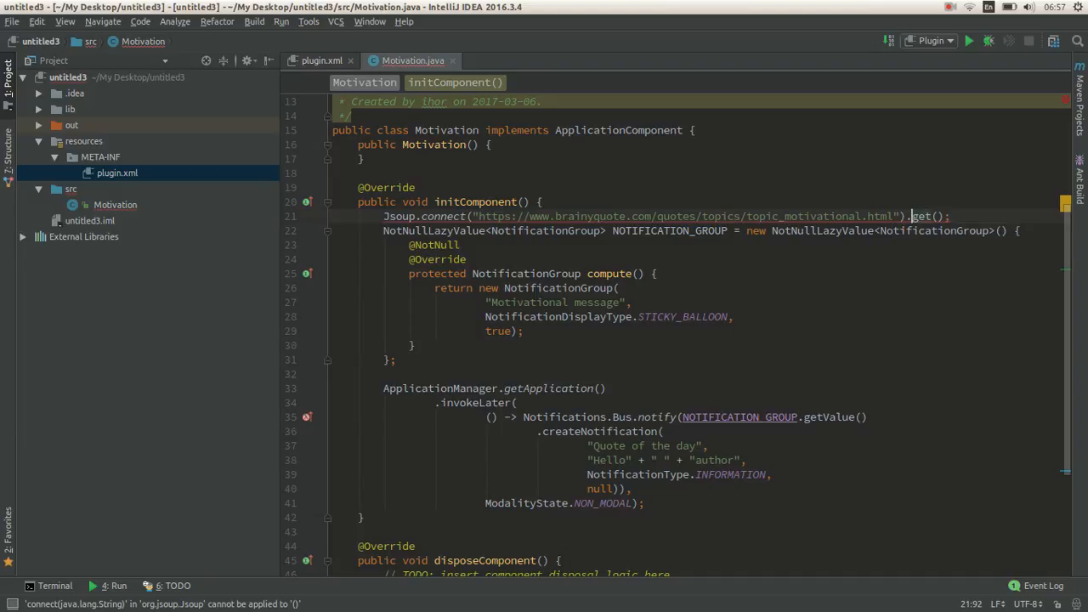
{"action": "type", "text": "Document document ="}
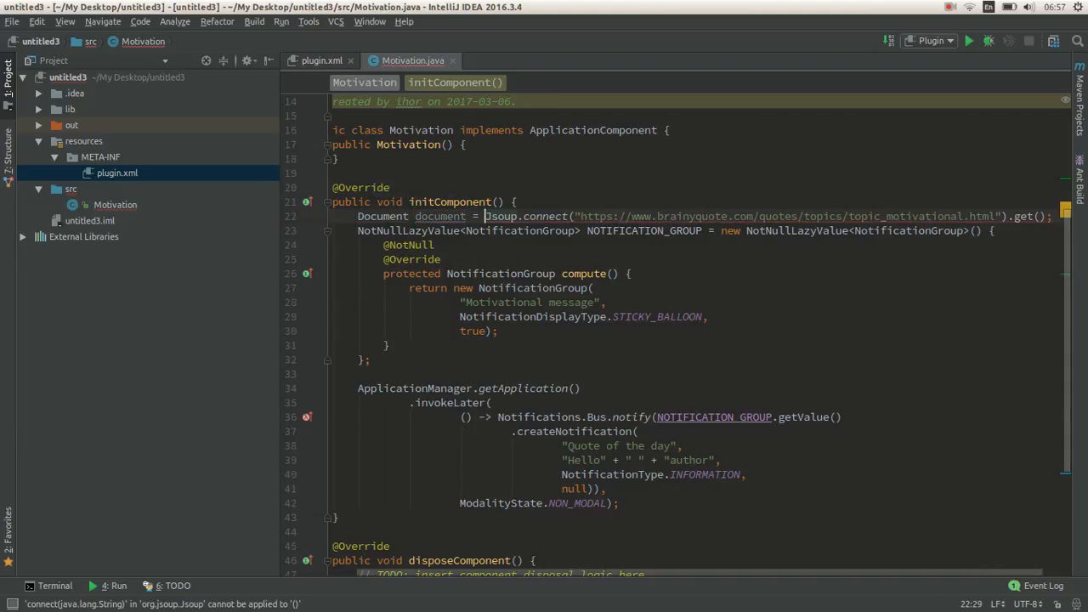